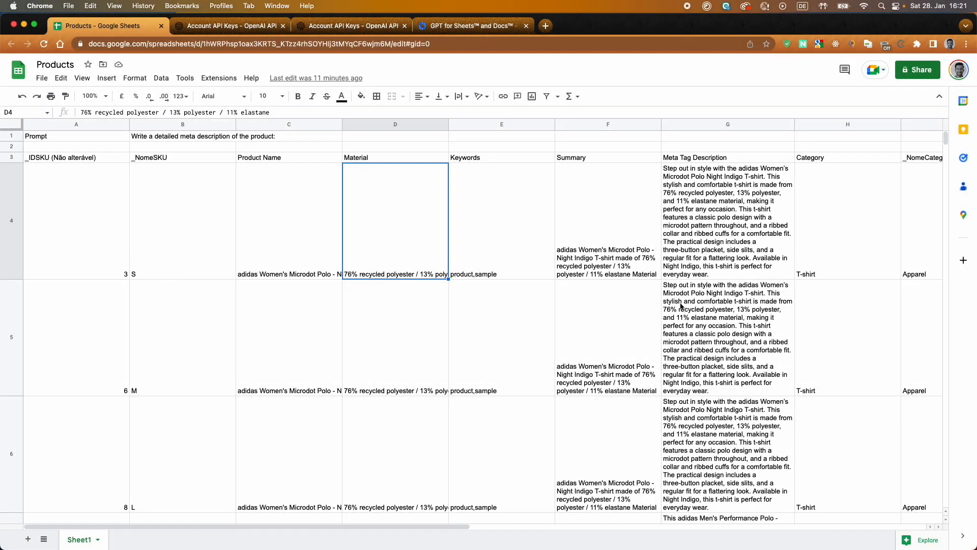
- Install GPT for Sheets and Docs, choosing the Google account and allowing the requested access
scroll("down", 3)
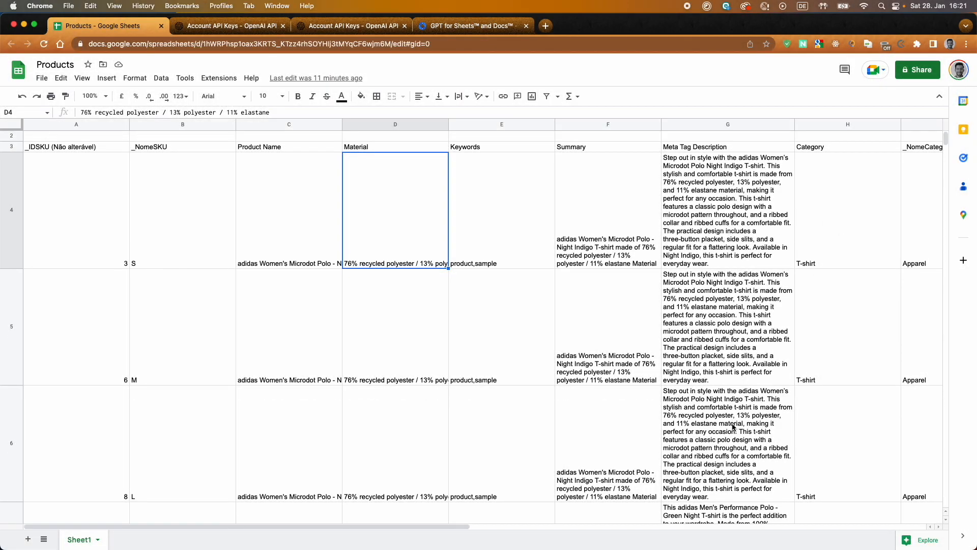
scroll("down", 3)
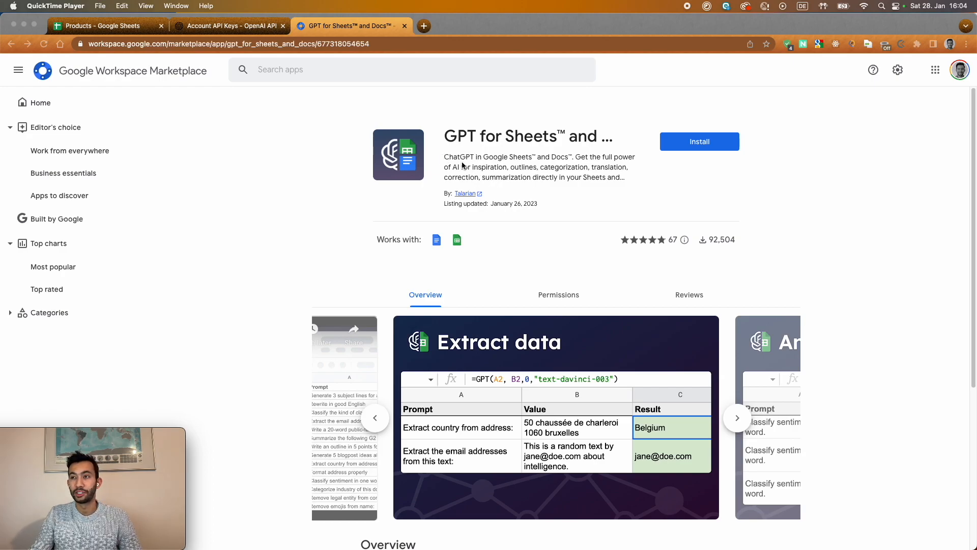
mouse_move(455, 180)
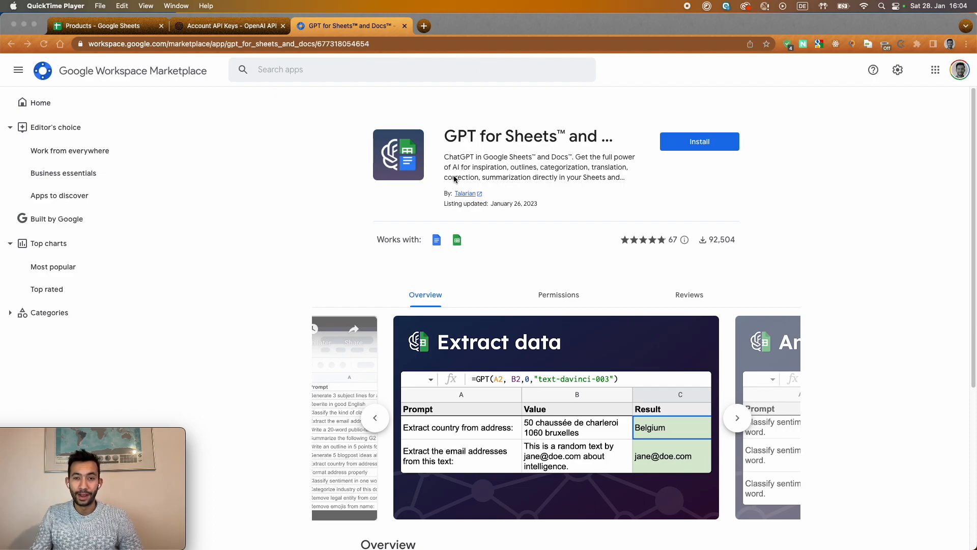
mouse_move(496, 206)
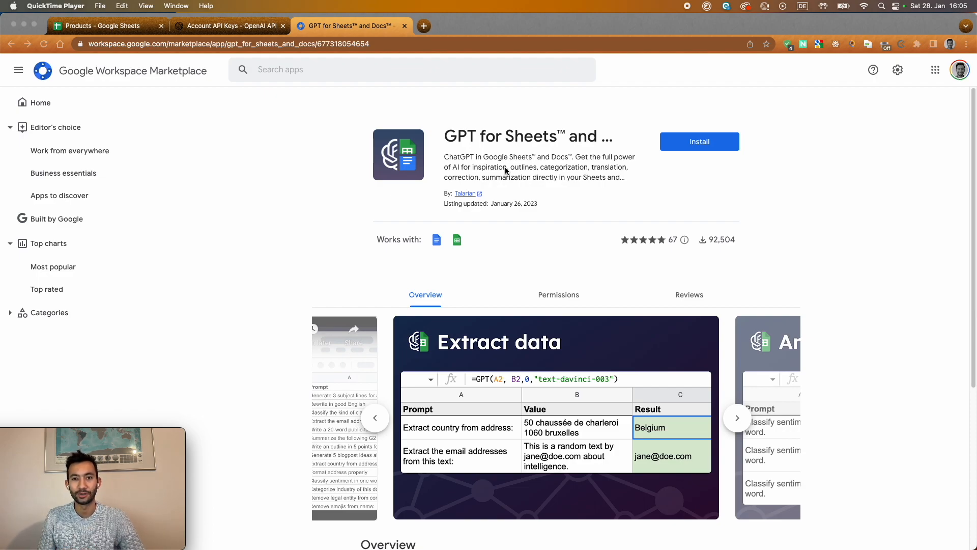
mouse_move(507, 148)
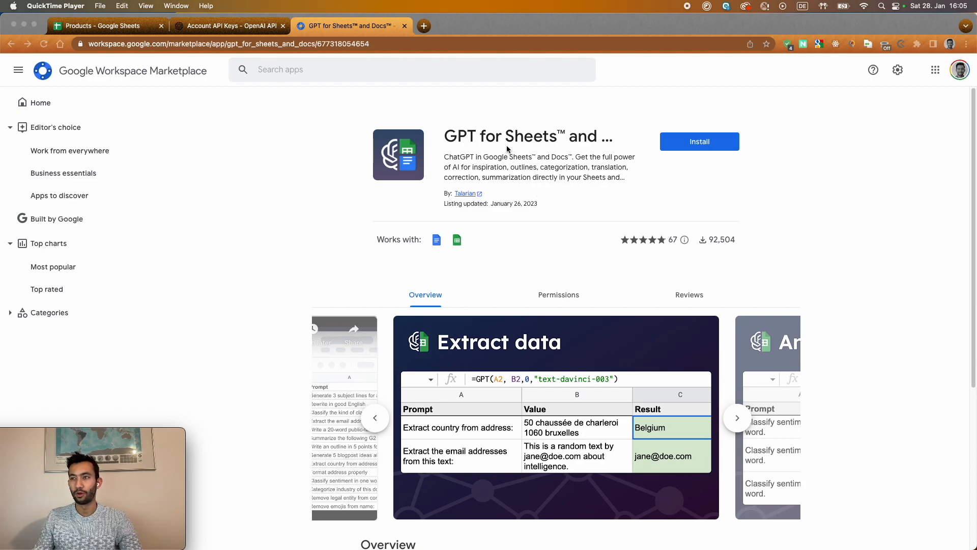
mouse_move(94, 81)
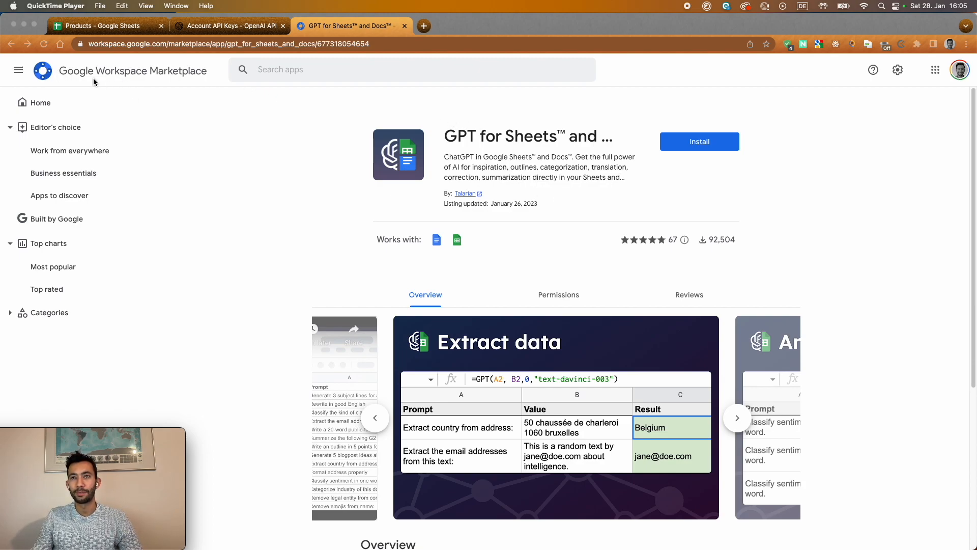
mouse_move(464, 144)
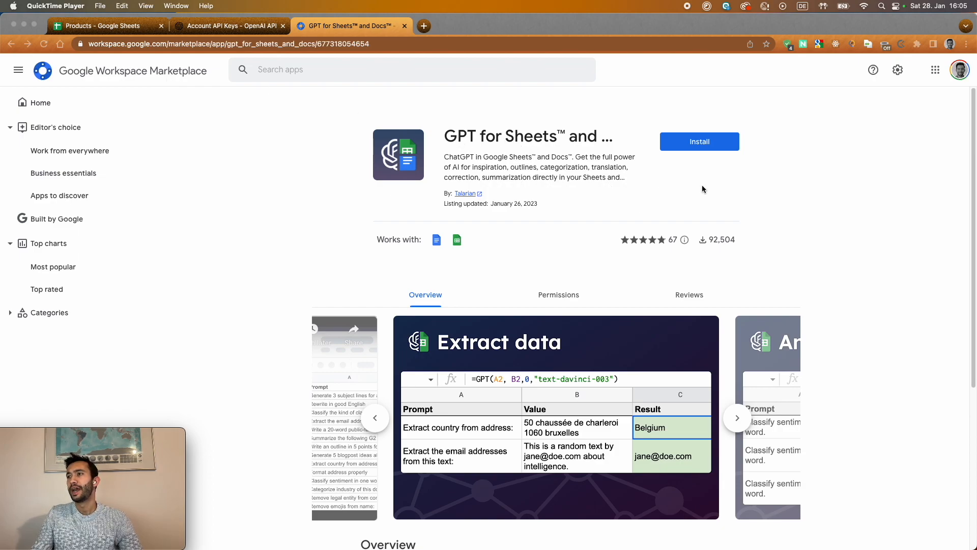
left_click(699, 141)
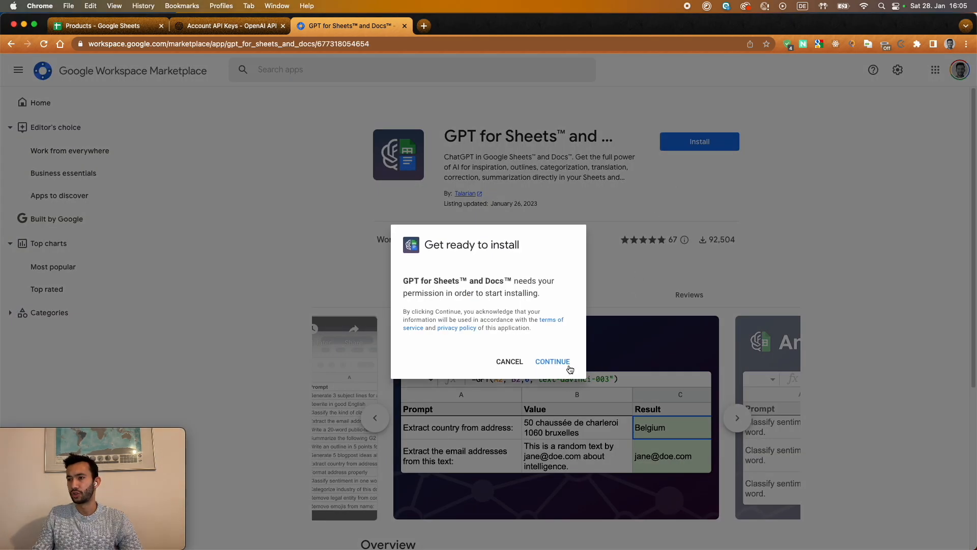
left_click(552, 362)
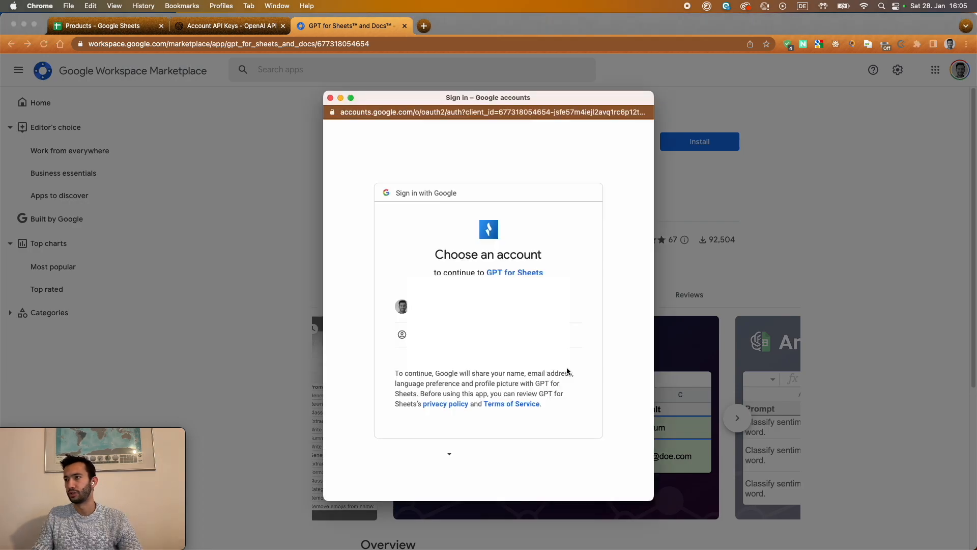
left_click(401, 306)
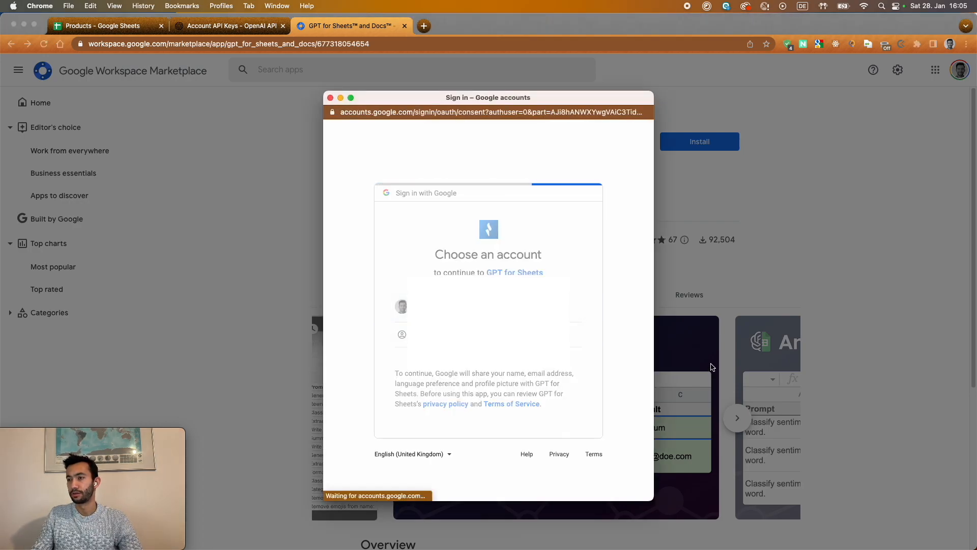
left_click(401, 306)
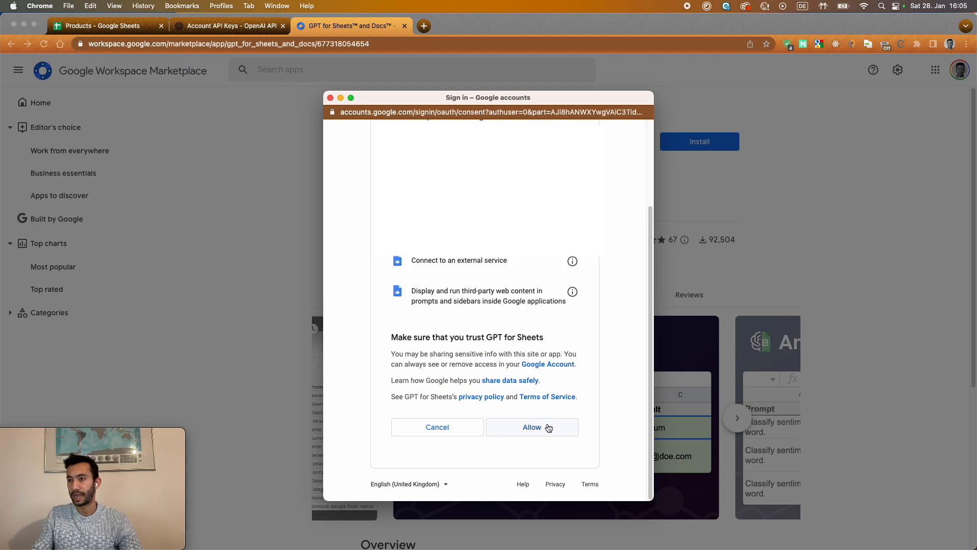
left_click(532, 427)
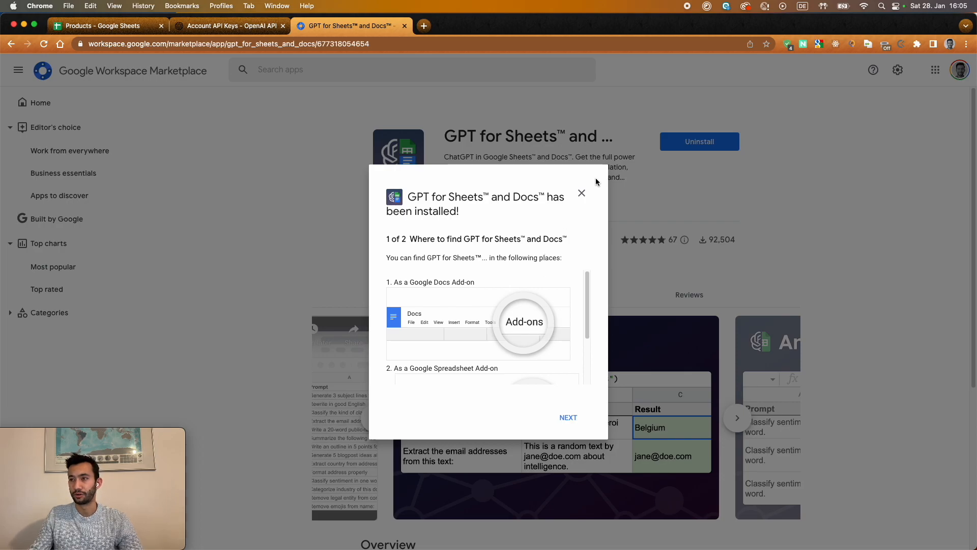
left_click(581, 192)
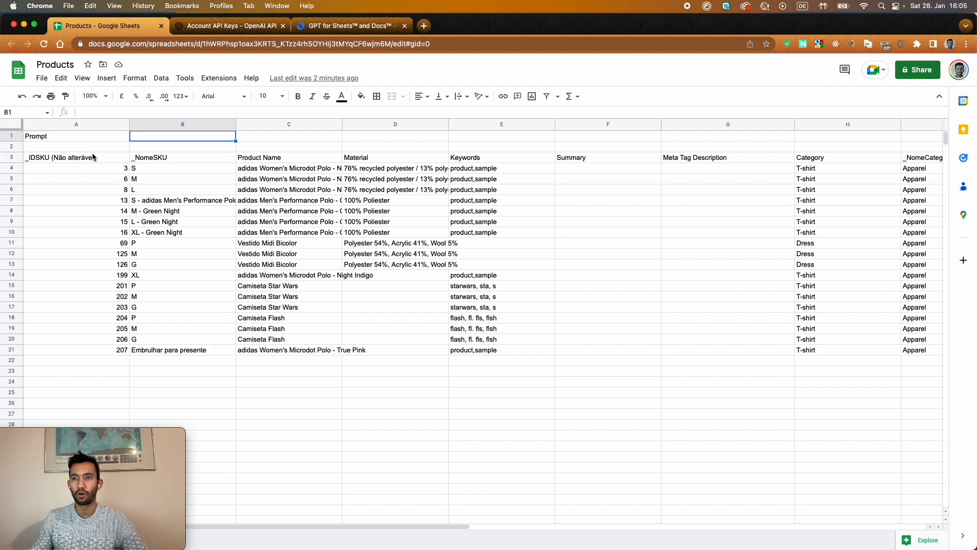
mouse_move(284, 161)
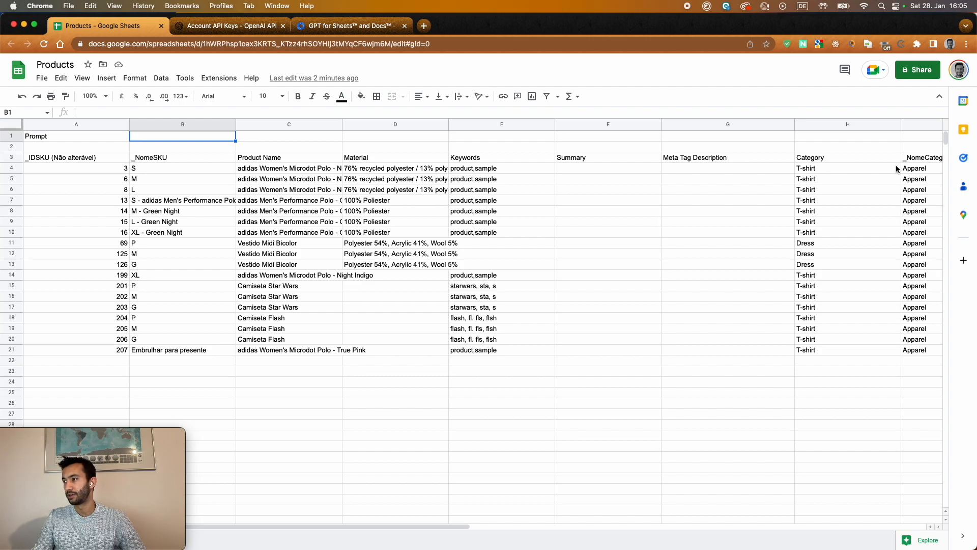
mouse_move(476, 232)
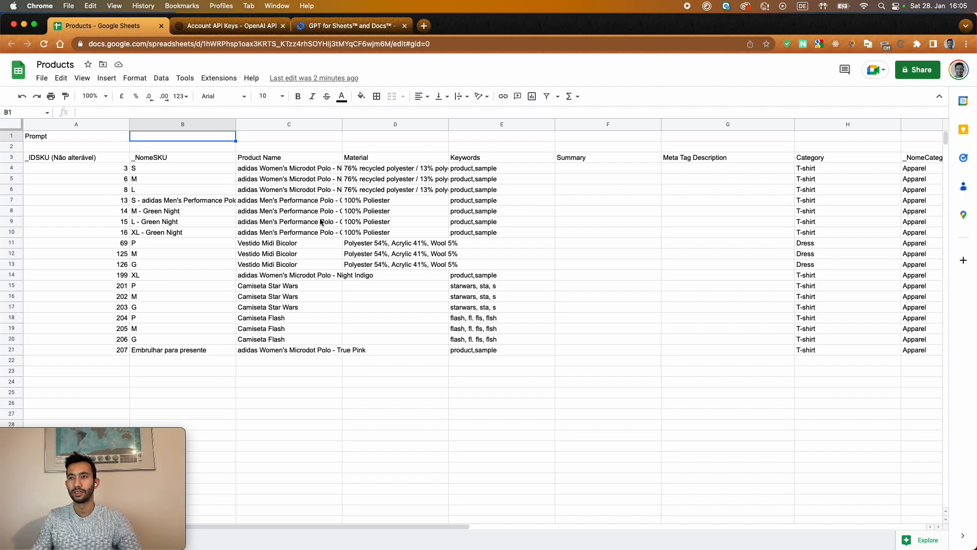
mouse_move(741, 154)
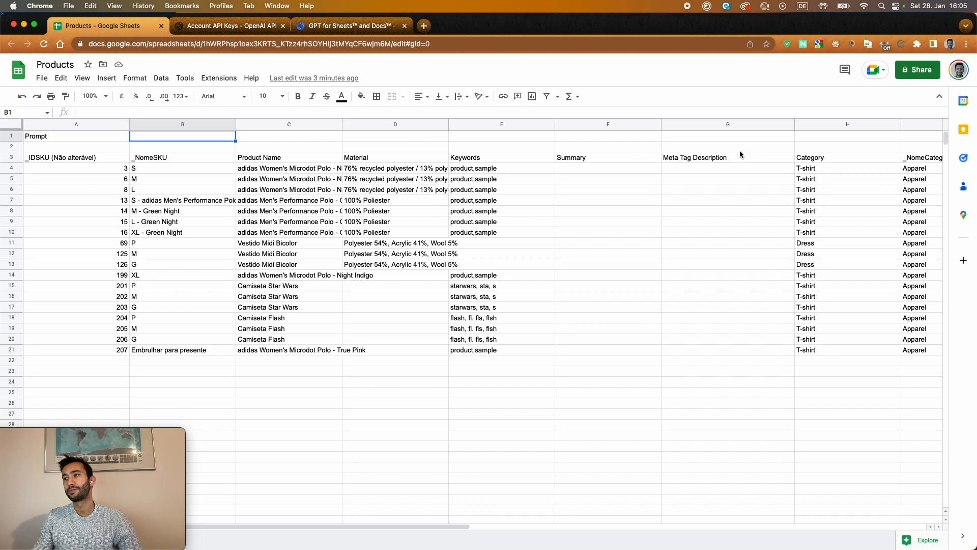
mouse_move(715, 182)
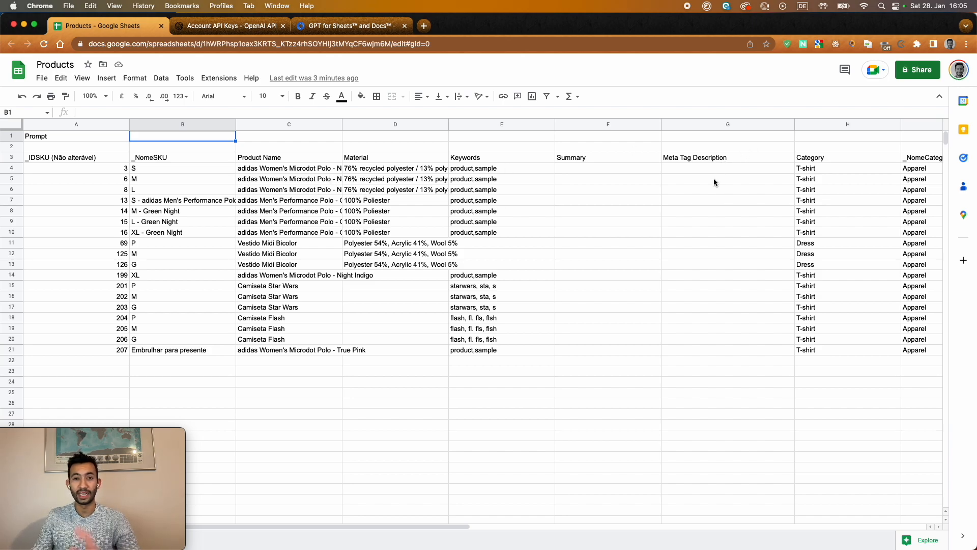
mouse_move(127, 108)
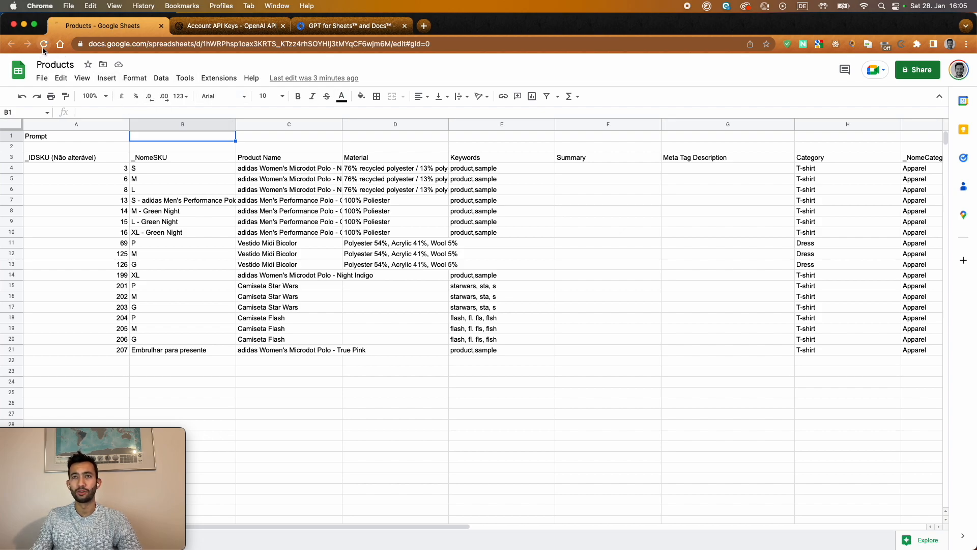
- Reload the Products spreadsheet so the GPT add-on shows up under Extensions
left_click(77, 135)
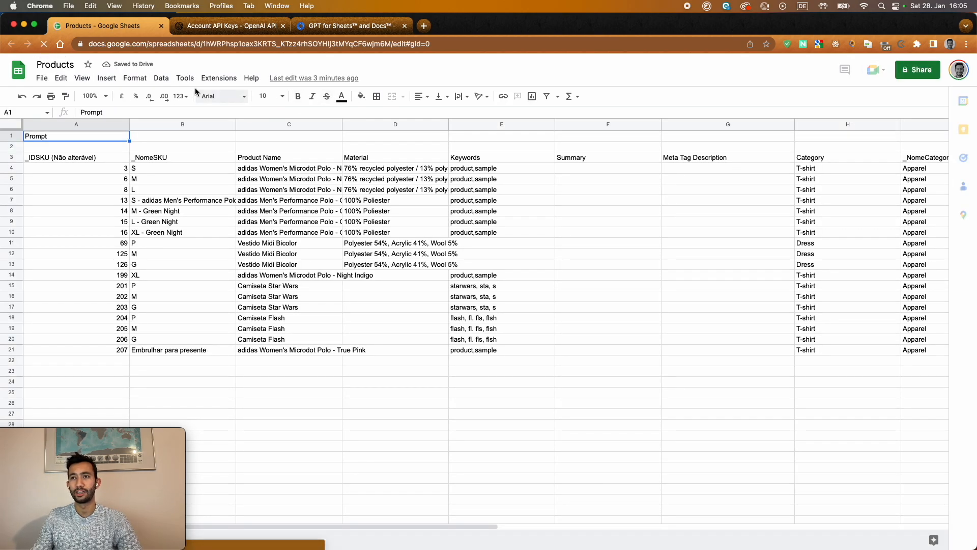
left_click(219, 79)
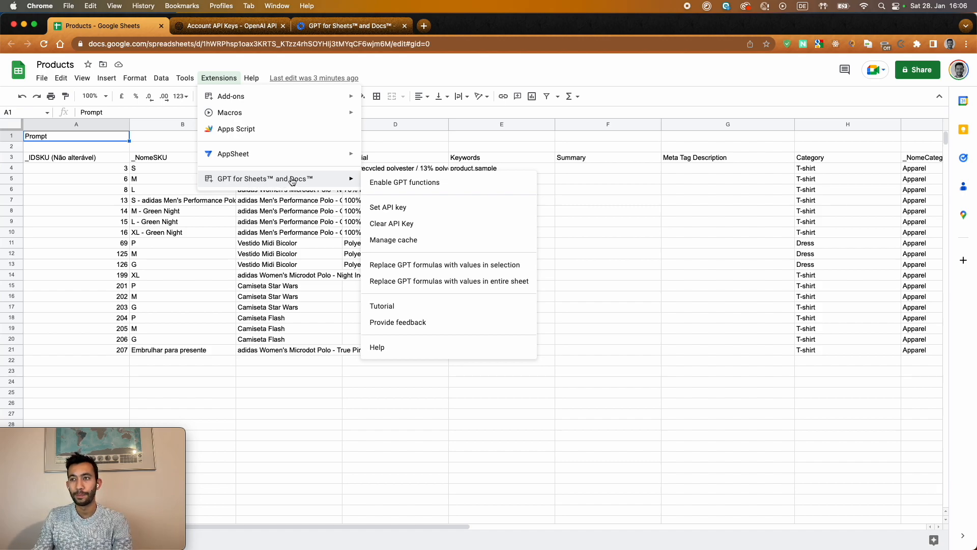
mouse_move(414, 207)
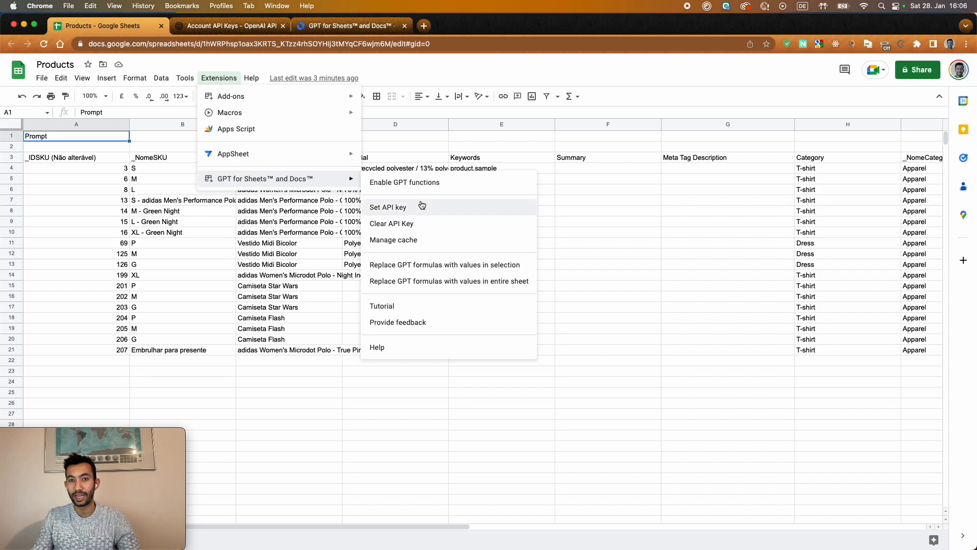
- Bring up the add-on's Set API key dialog and follow its link to OpenAI's API keys page
left_click(388, 206)
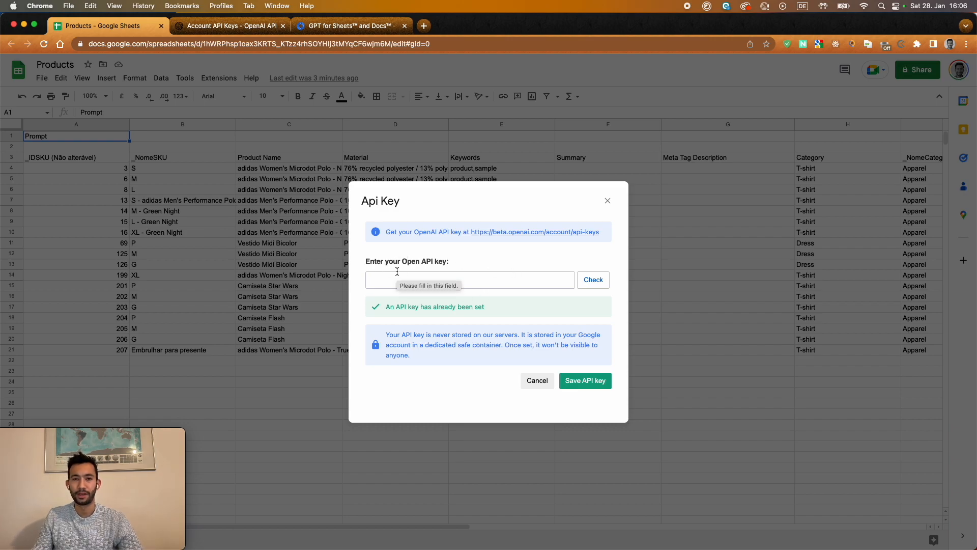
mouse_move(533, 237)
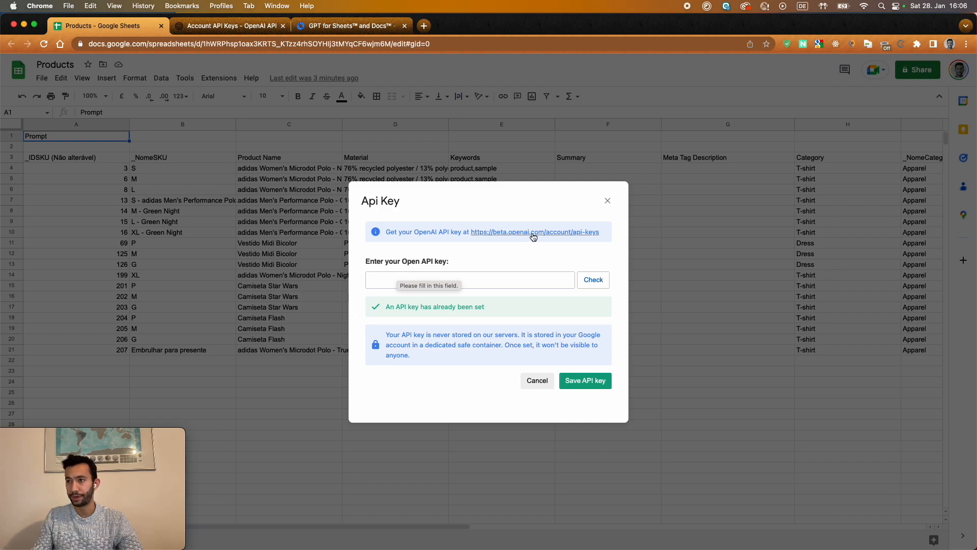
left_click(535, 232)
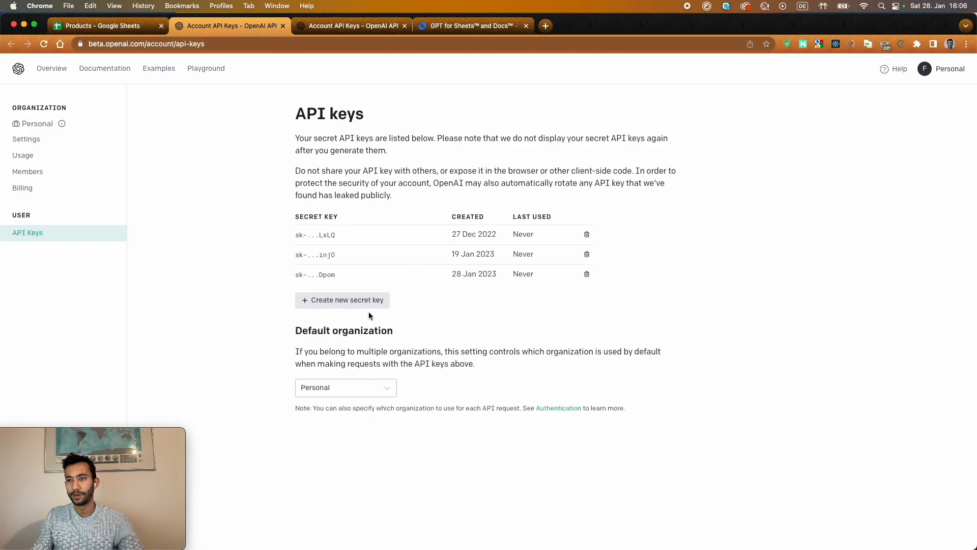
- Create a new OpenAI secret key, copy it, and return to the Products spreadsheet
left_click(342, 300)
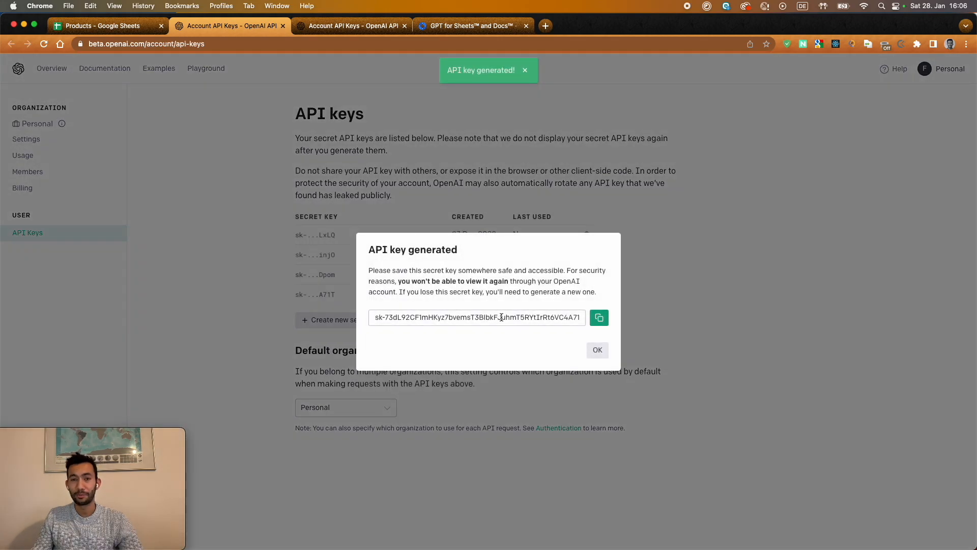
left_click(599, 318)
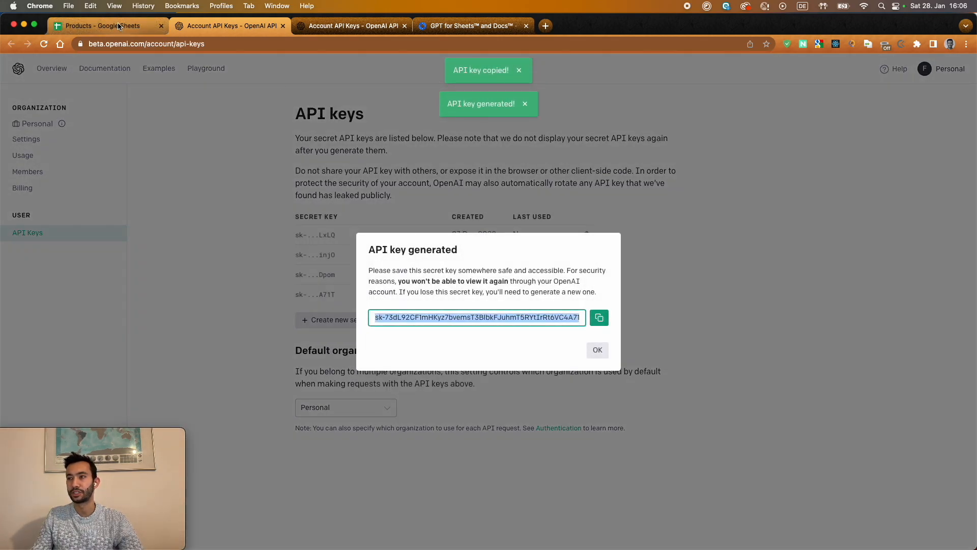
left_click(106, 25)
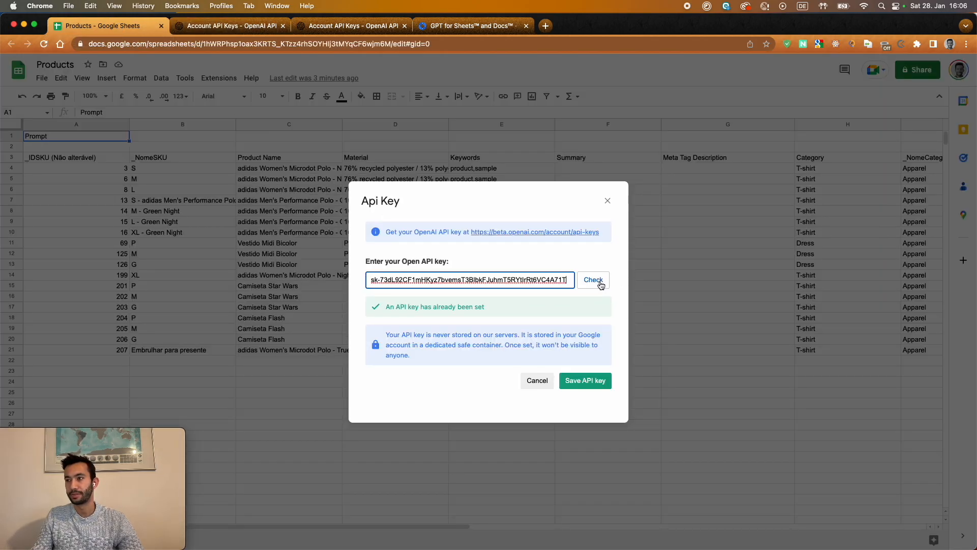
- Check the pasted API key until it reports valid, then save it for the add-on
left_click(593, 279)
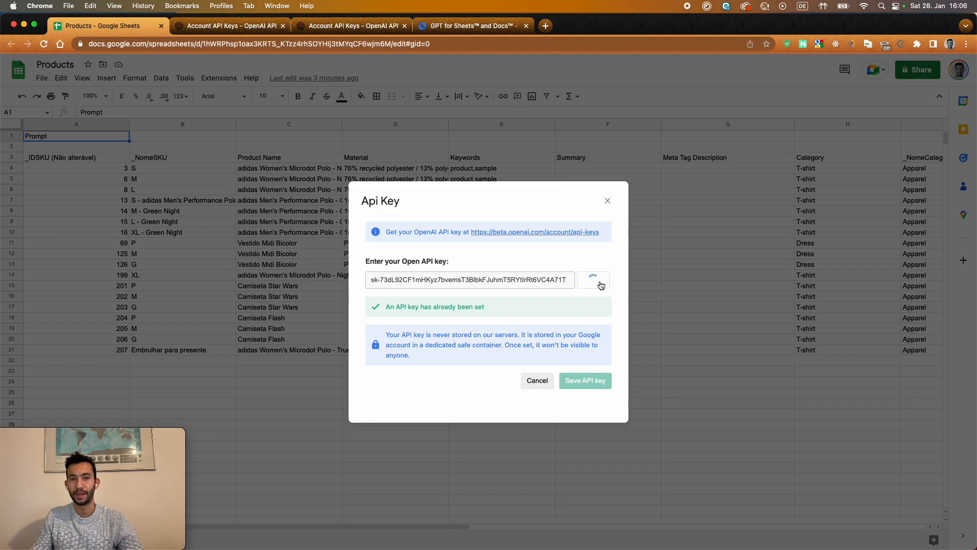
left_click(592, 279)
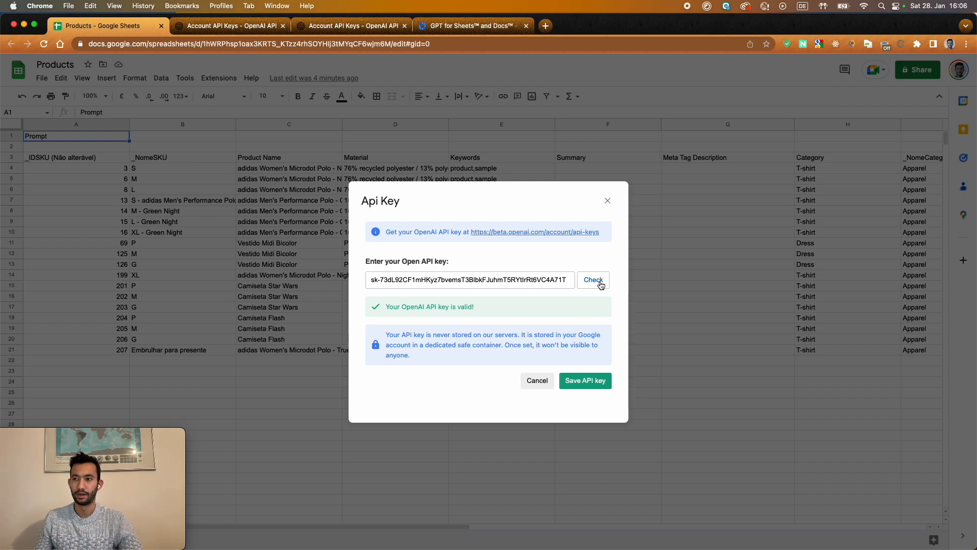
mouse_move(540, 317)
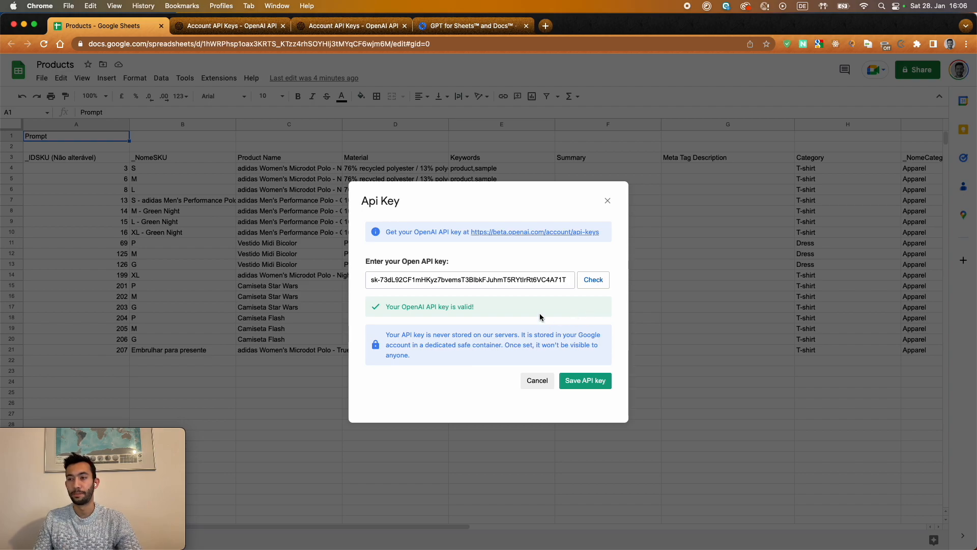
left_click(585, 380)
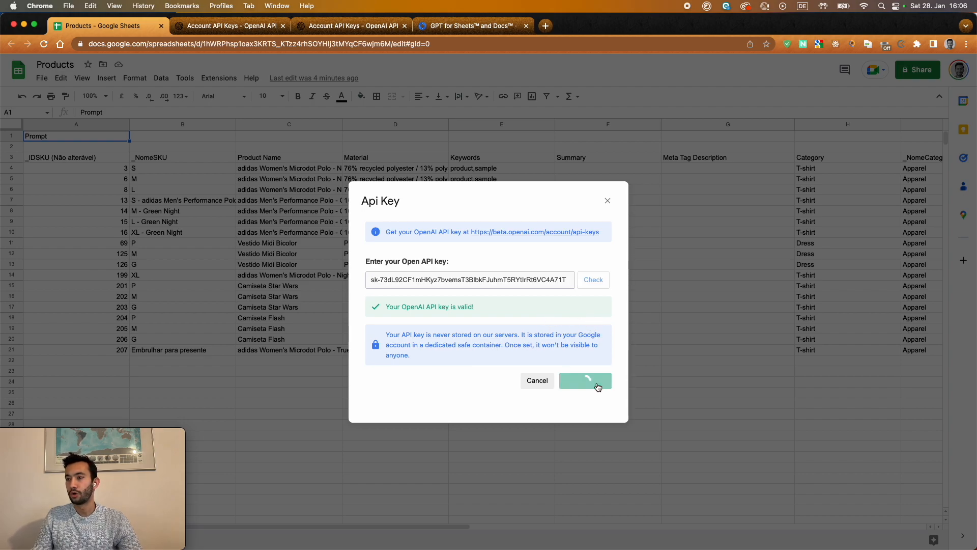
left_click(585, 380)
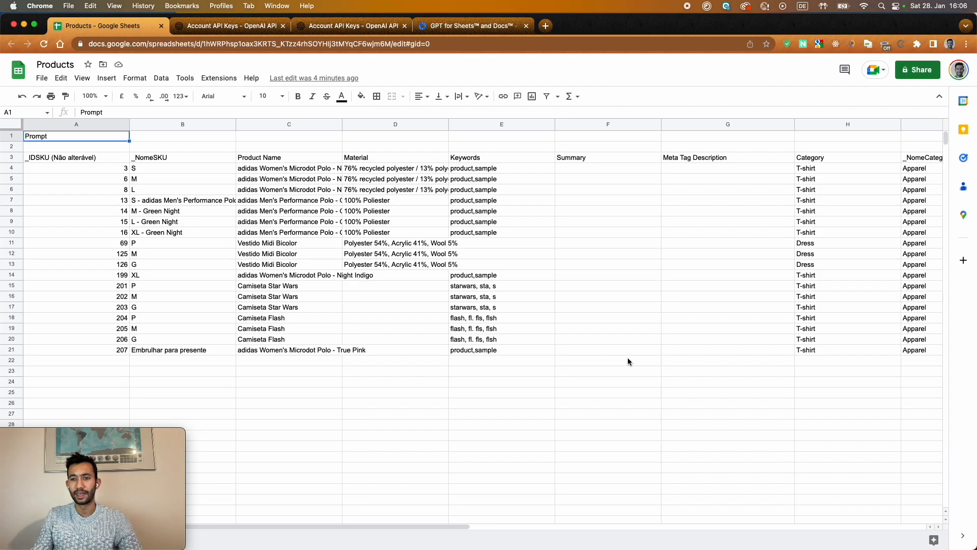
mouse_move(635, 303)
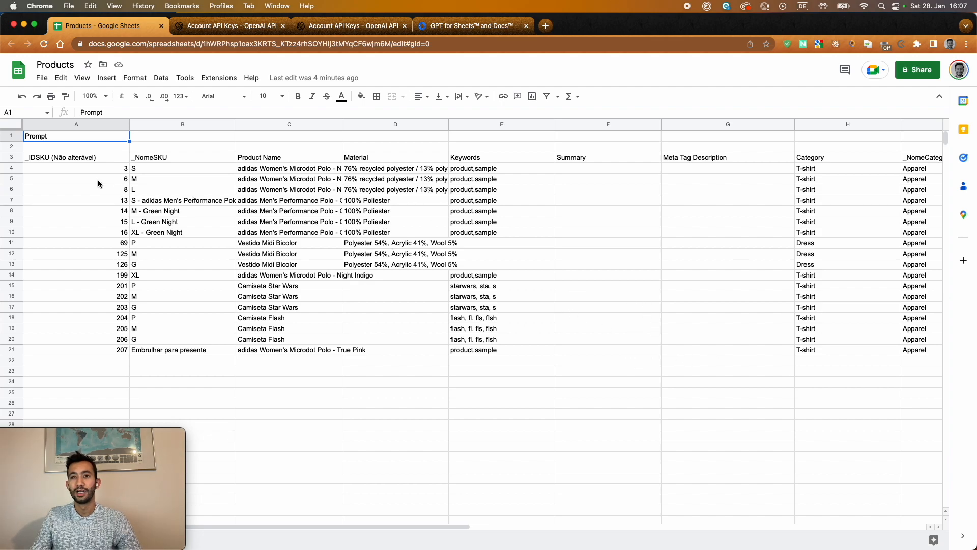
mouse_move(677, 171)
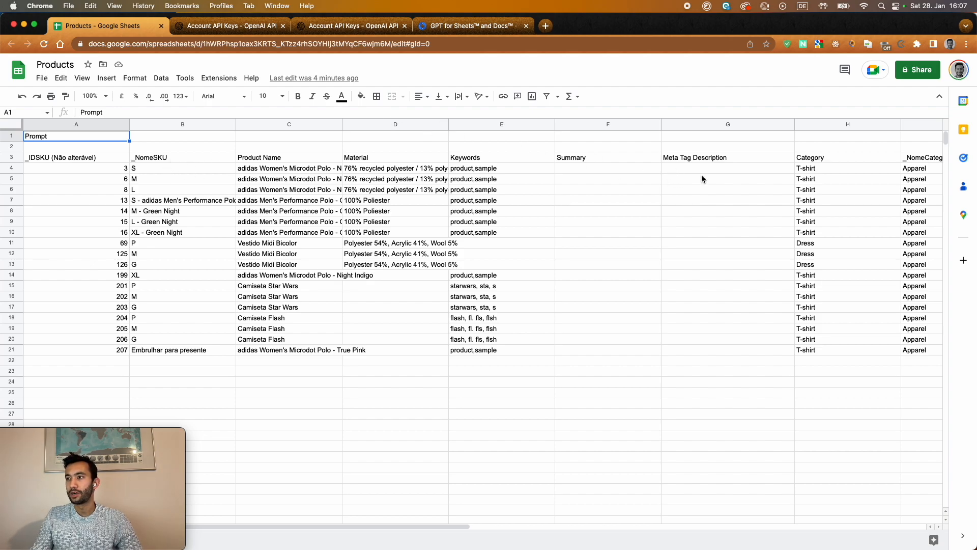
left_click(727, 168)
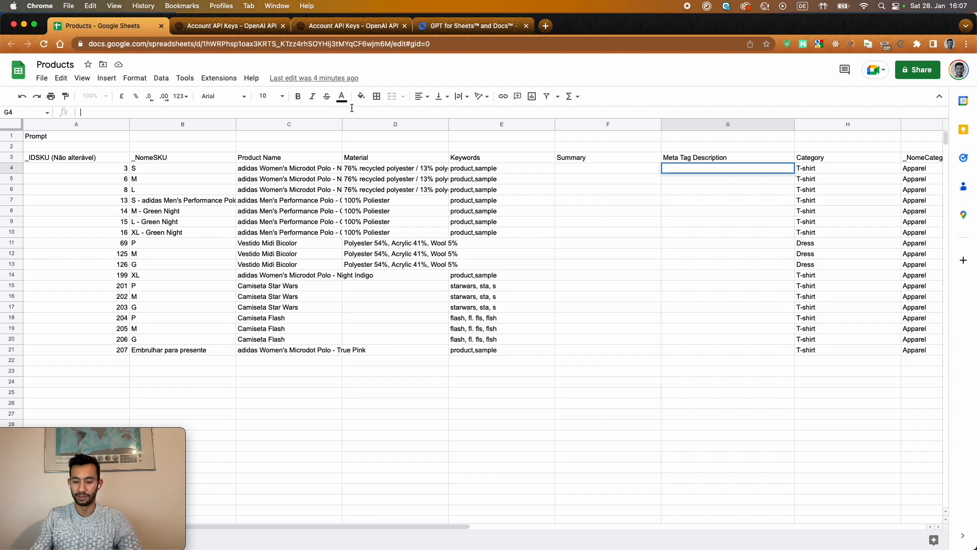
type("=")
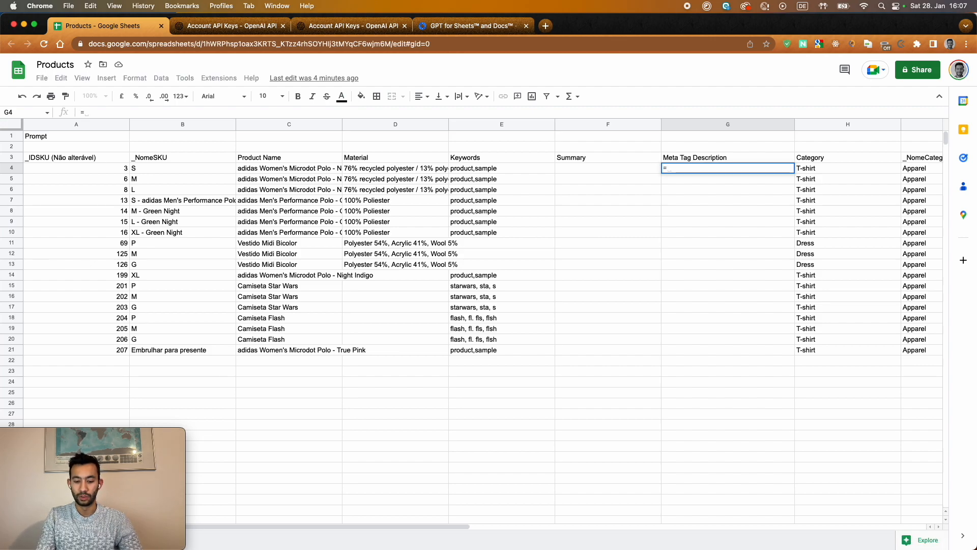
type("GPT")
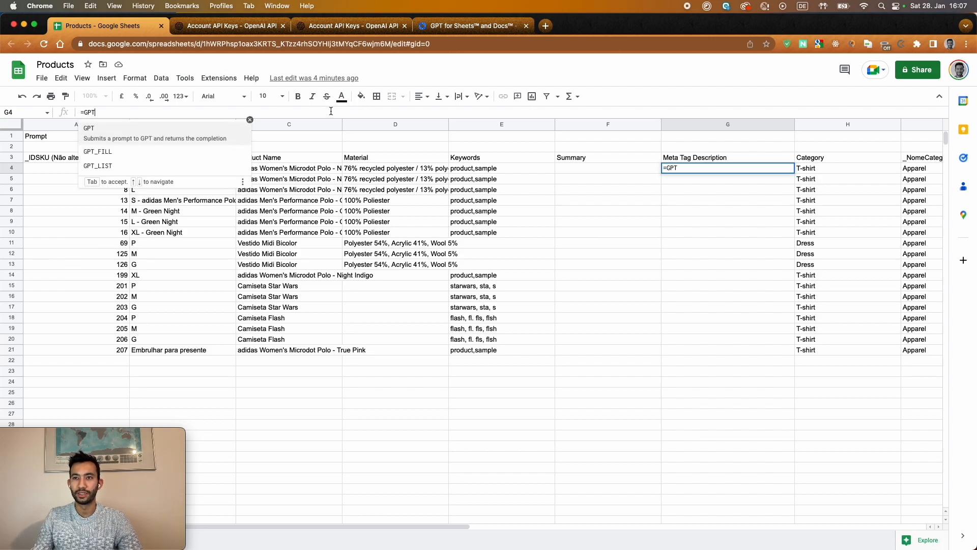
type("(")
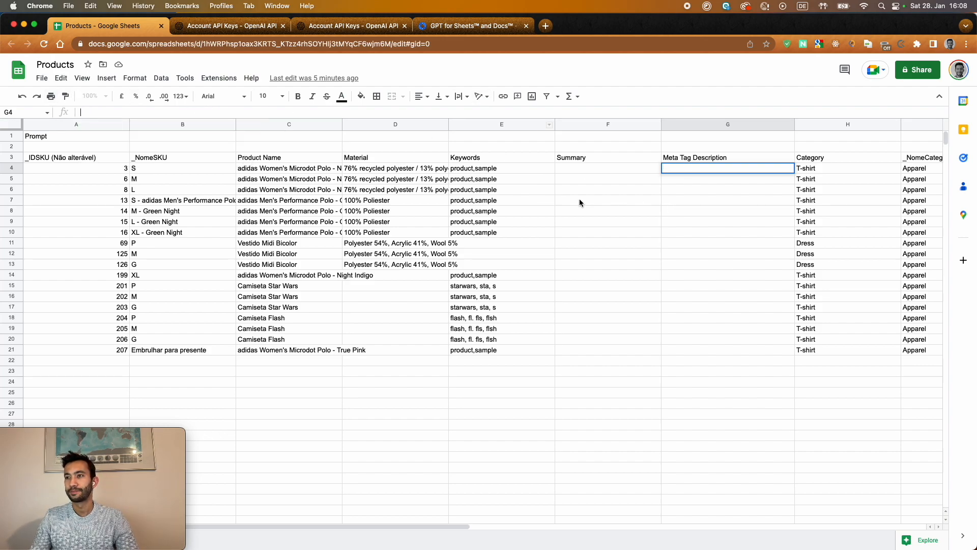
left_click(607, 201)
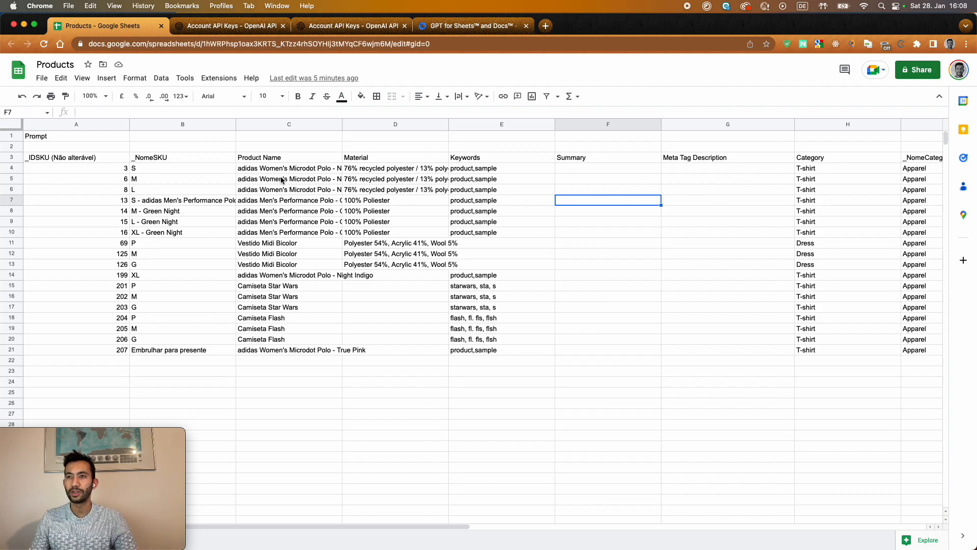
mouse_move(353, 166)
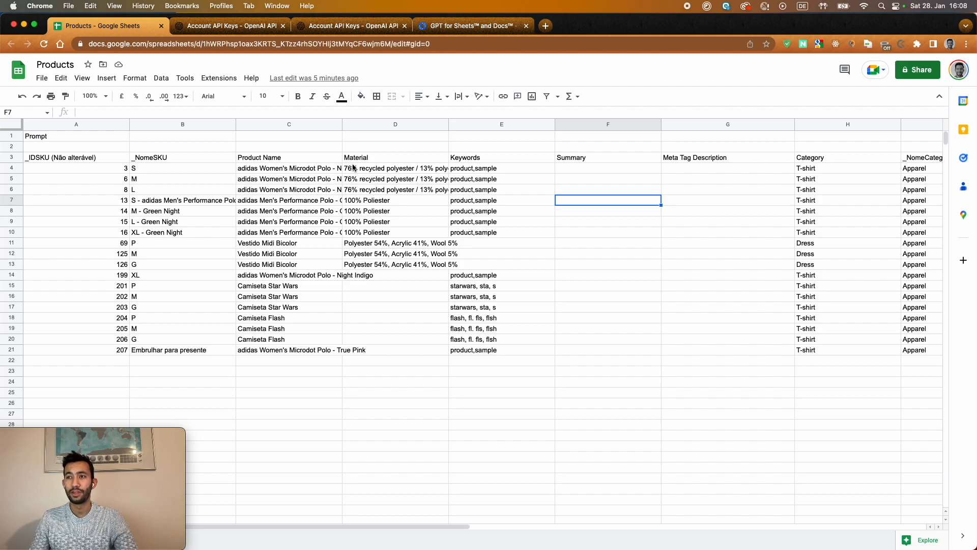
mouse_move(771, 177)
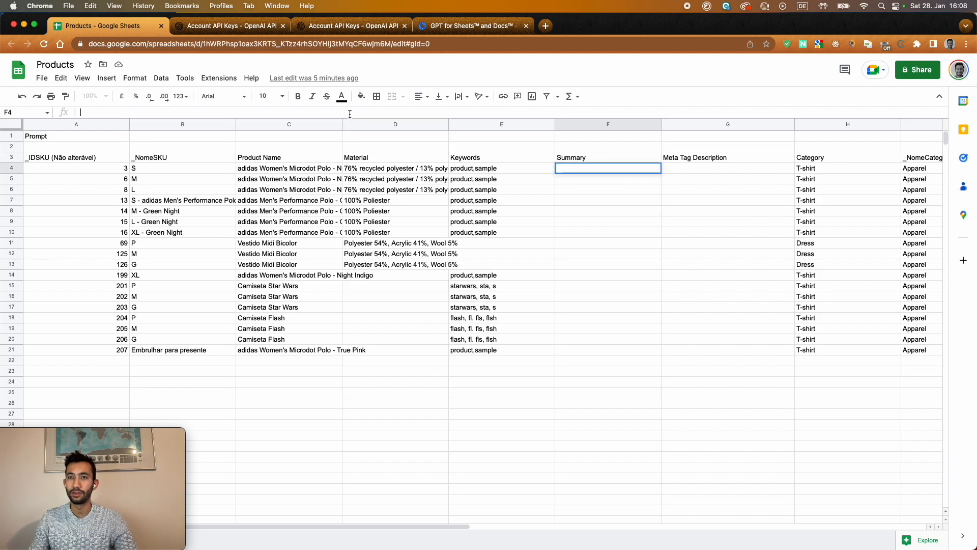
- Enter a JOIN(" ", ...) formula in F4 combining C4, "made of" and D4, and auto-fill it down column F
type("=JOI")
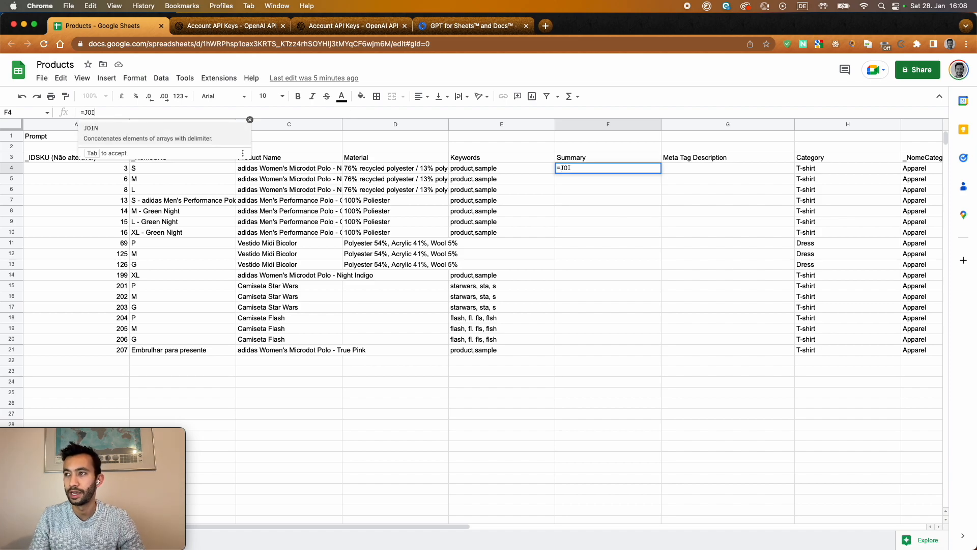
type("N")
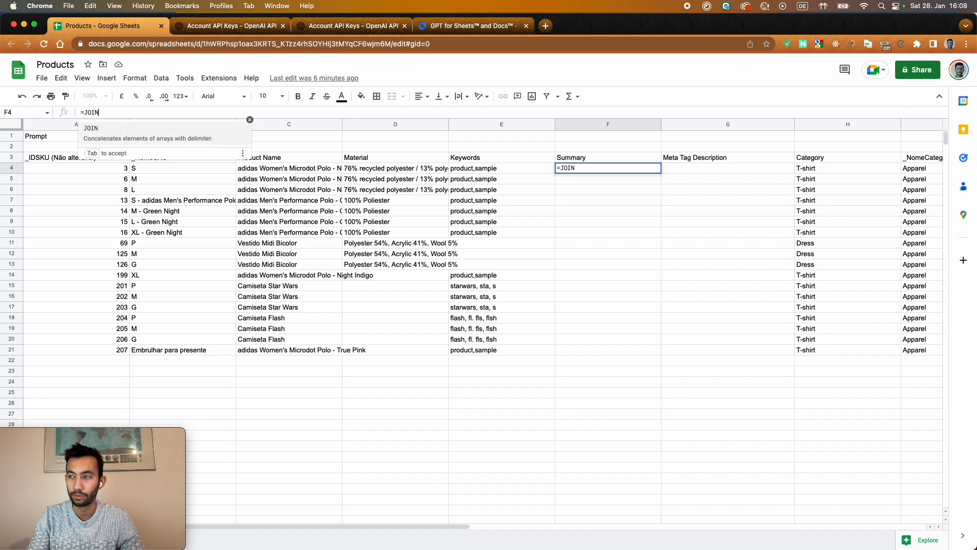
type("(")
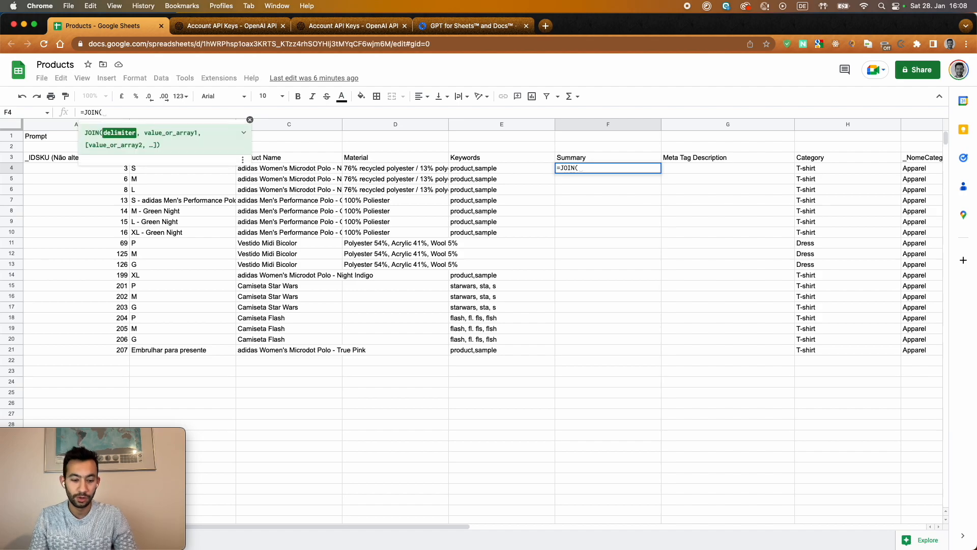
type("\" \"")
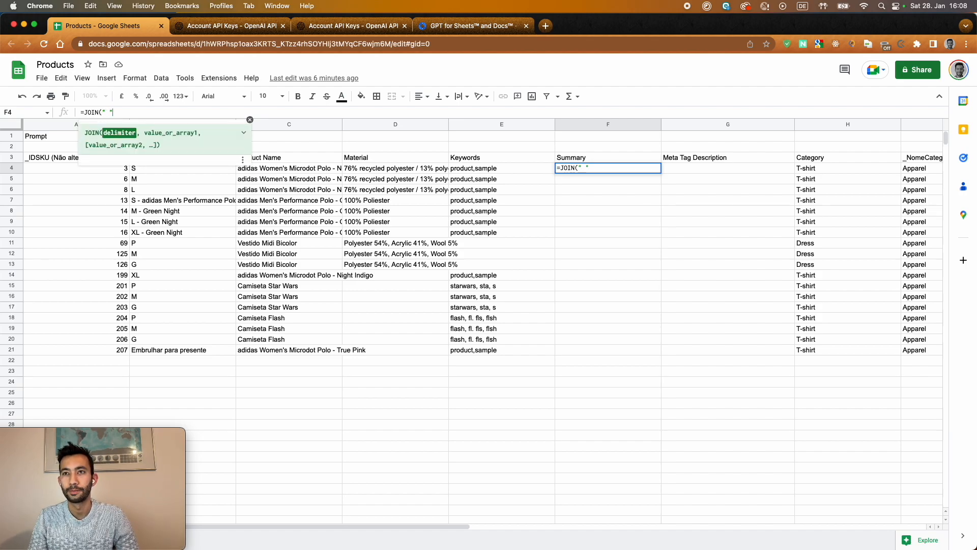
type(",")
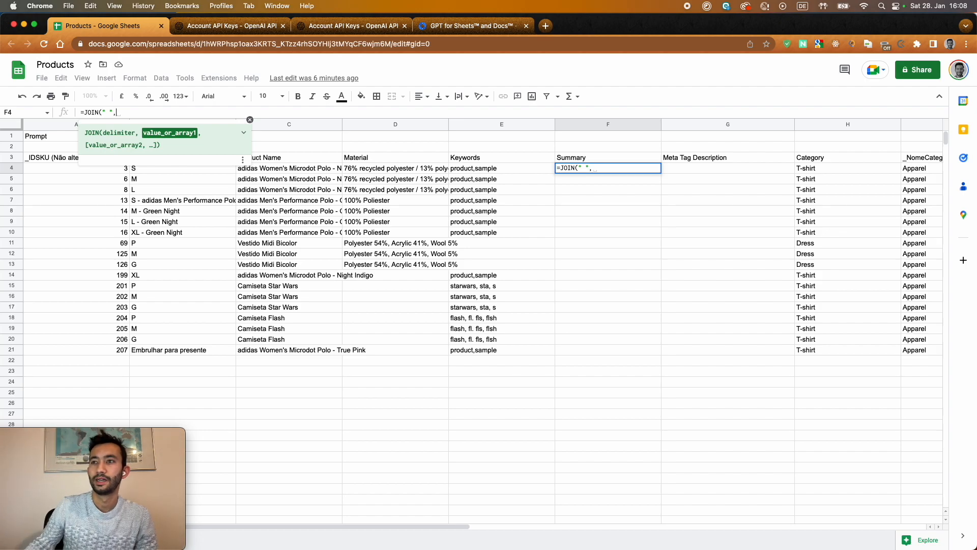
left_click(288, 168)
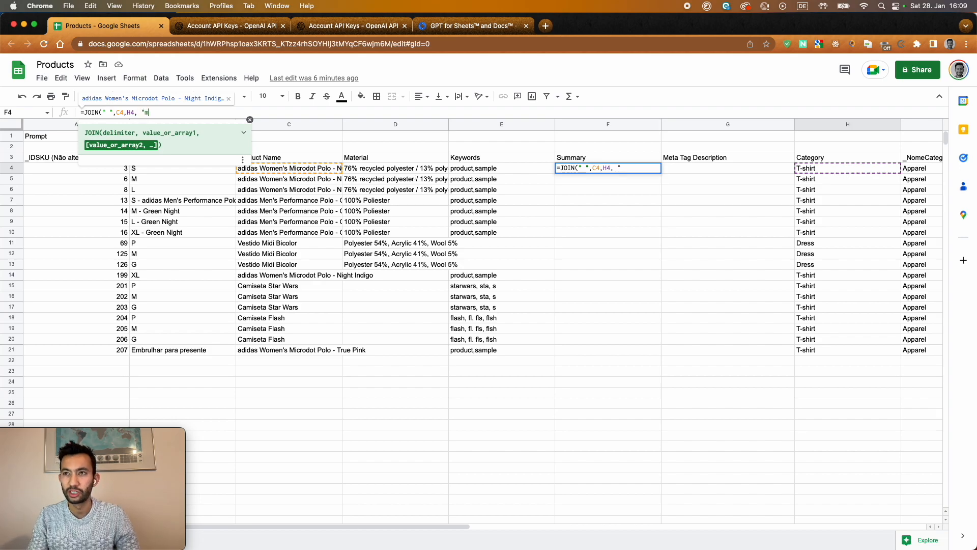
type("ade")
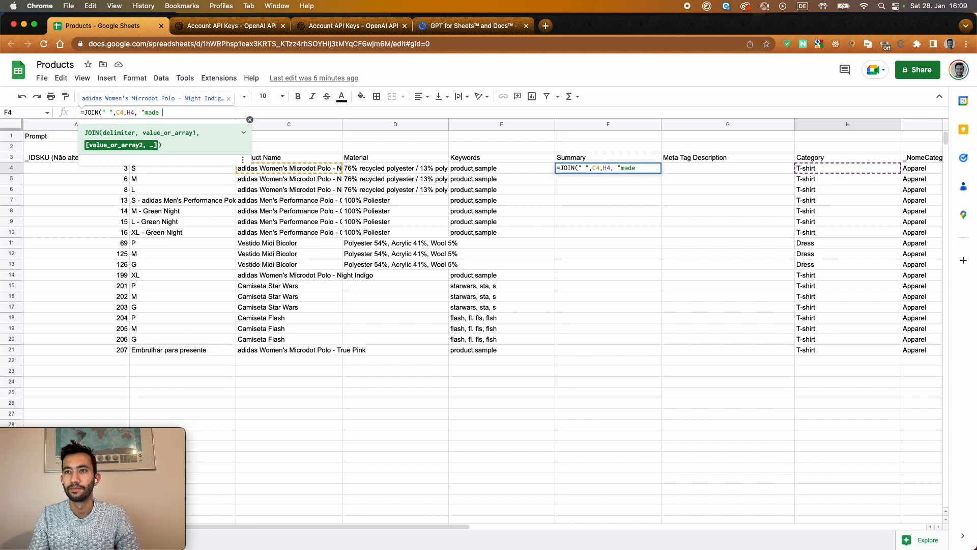
type("of\",")
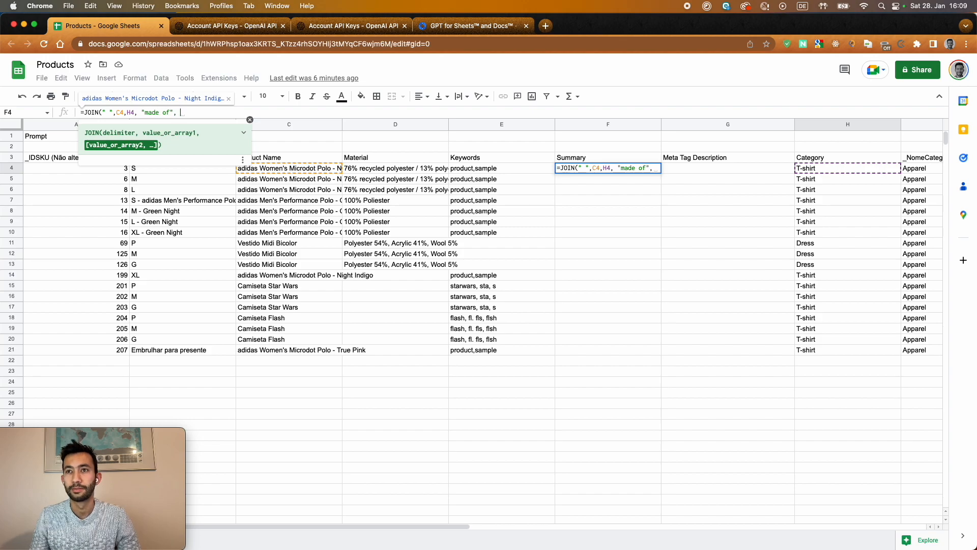
left_click(396, 168)
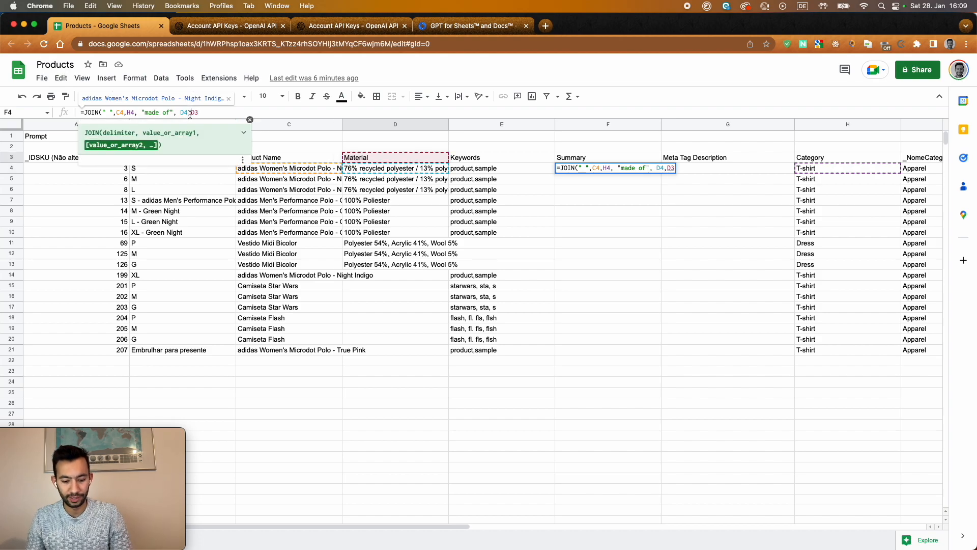
key("f4")
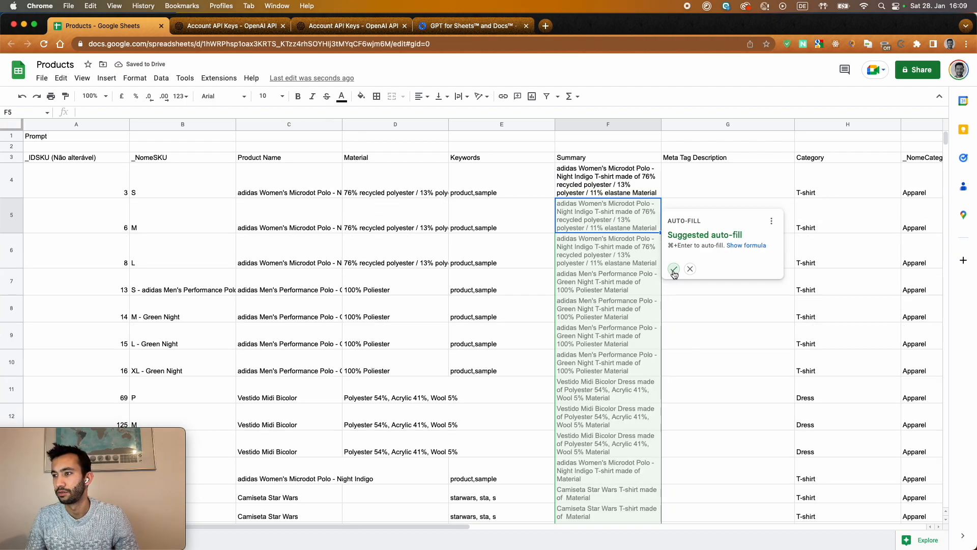
left_click(690, 268)
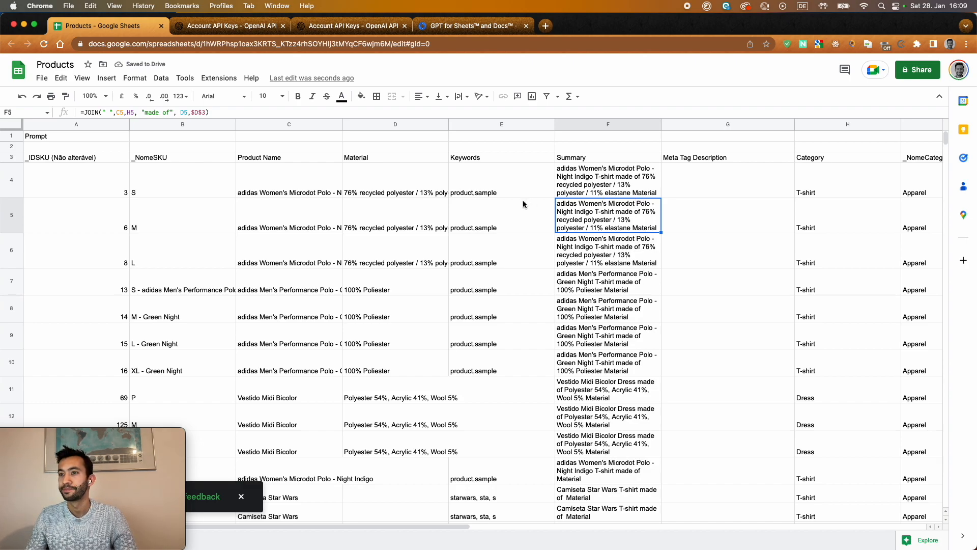
mouse_move(591, 200)
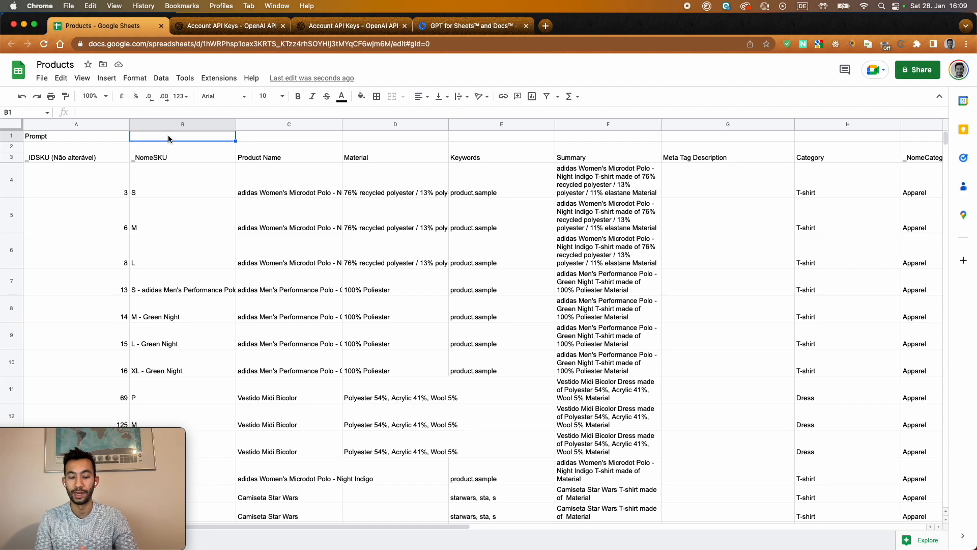
- Enter "Write a detailed meta description of the product:" in B1 as the prompt
type("Write a")
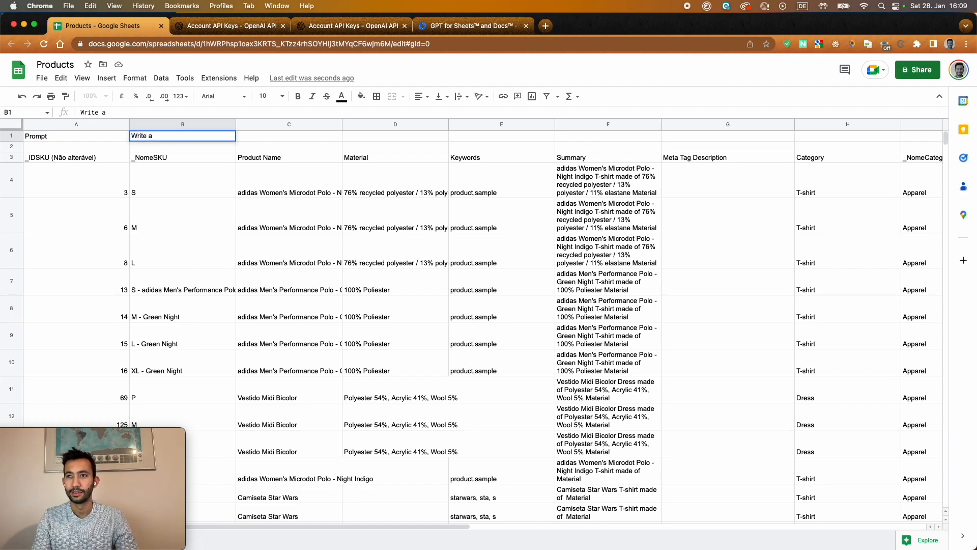
type("deti")
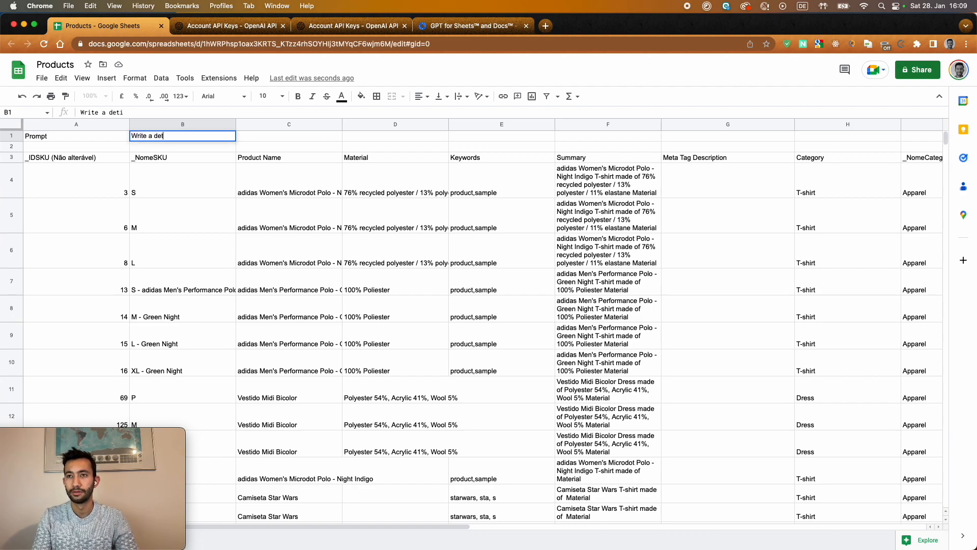
type("ailed meta description of")
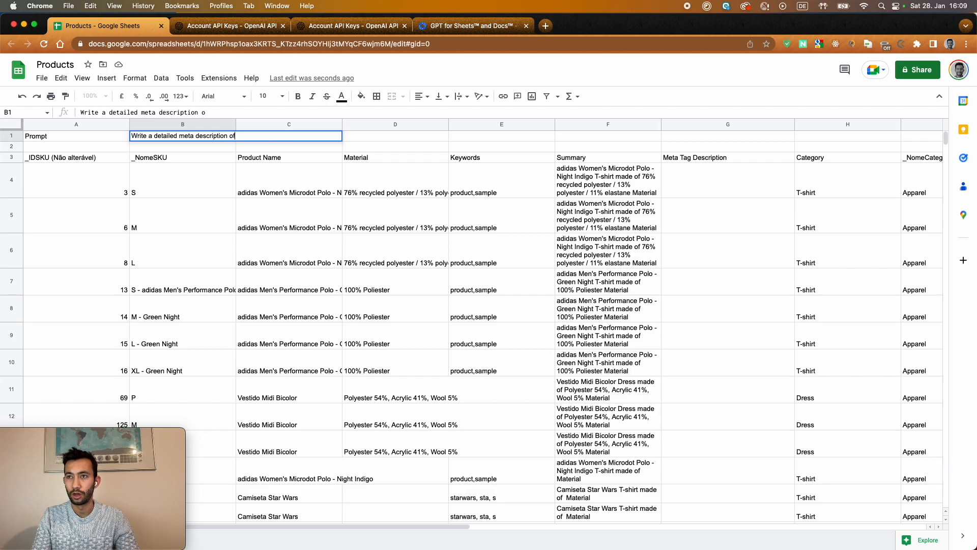
type("the prodcu")
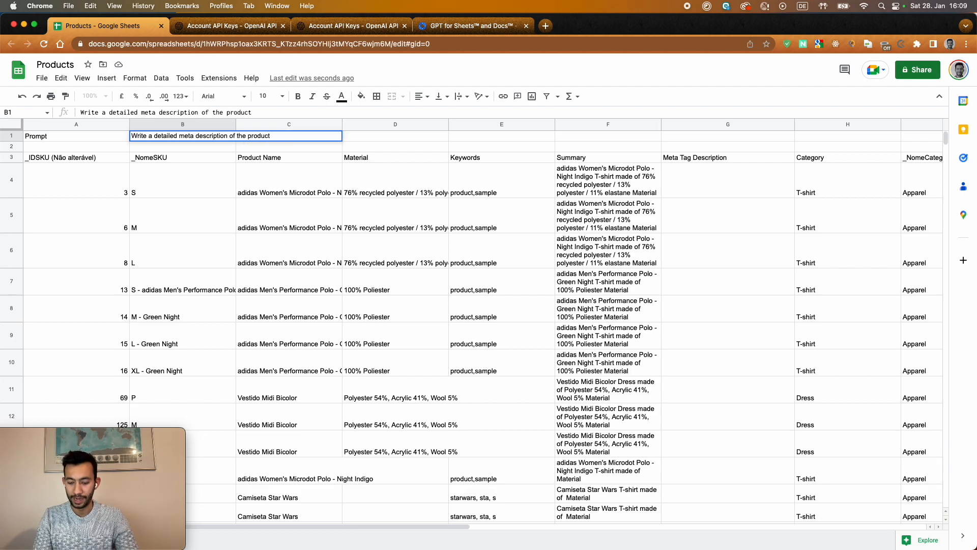
type(":")
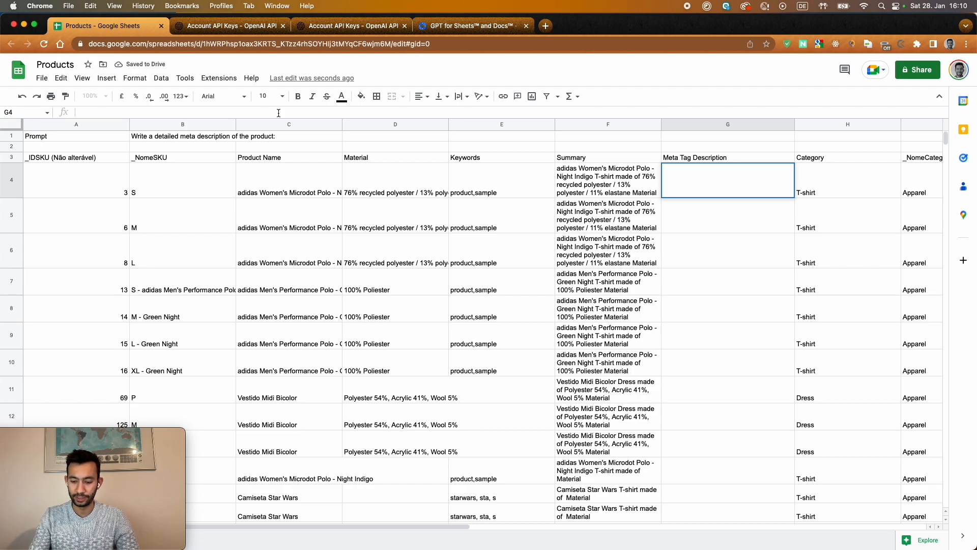
- Enter =GPT($B$1,F4,0.7,1000,"text-davinci-003") in G4 to generate the first meta description
type("=G")
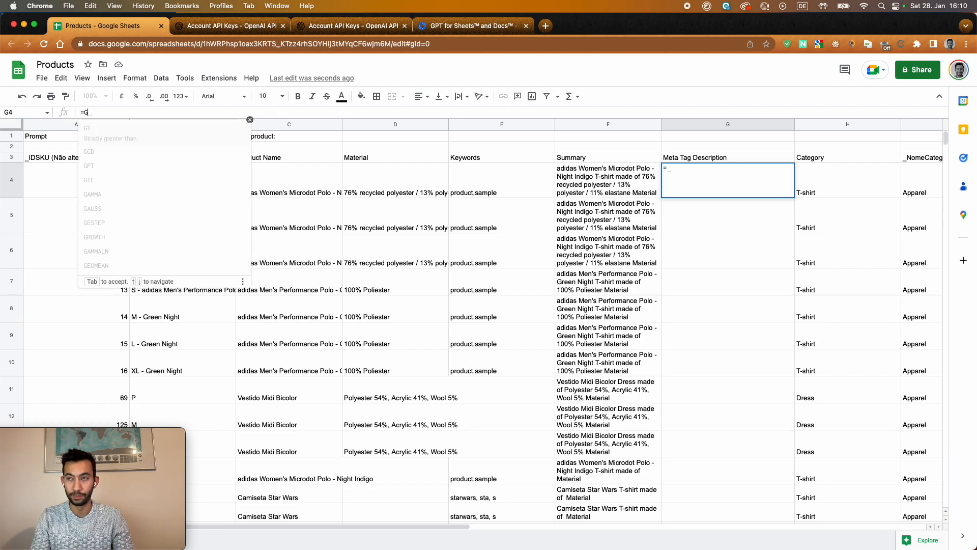
type("PT(")
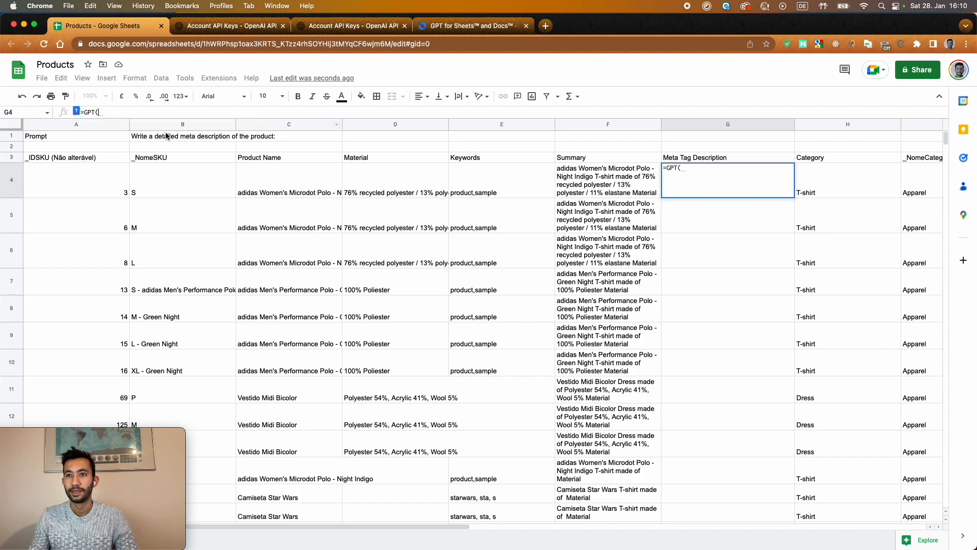
left_click(182, 135)
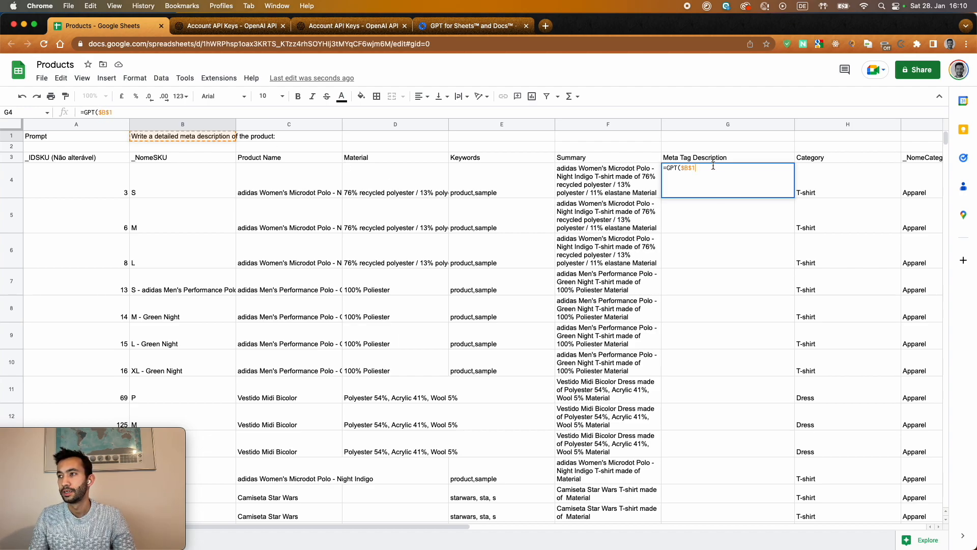
type(",F4,")
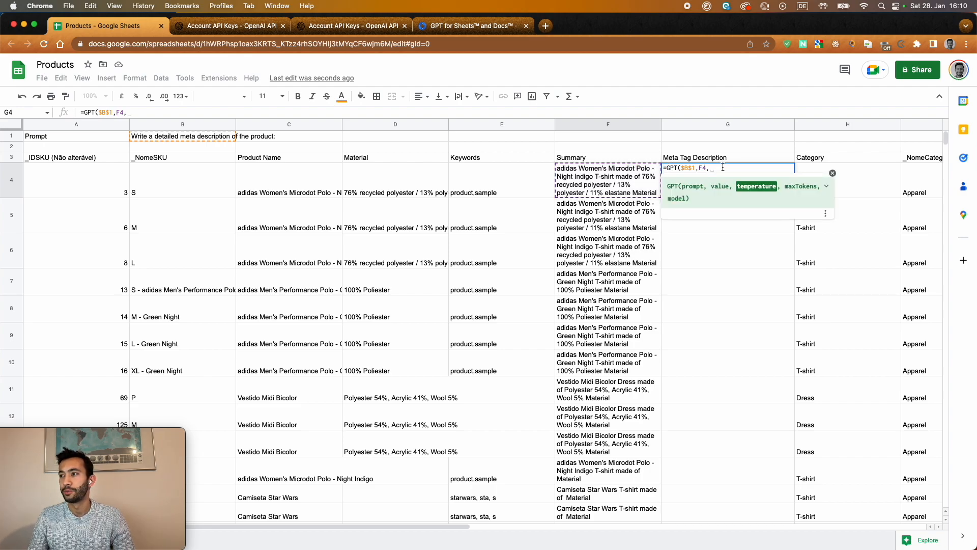
type("0")
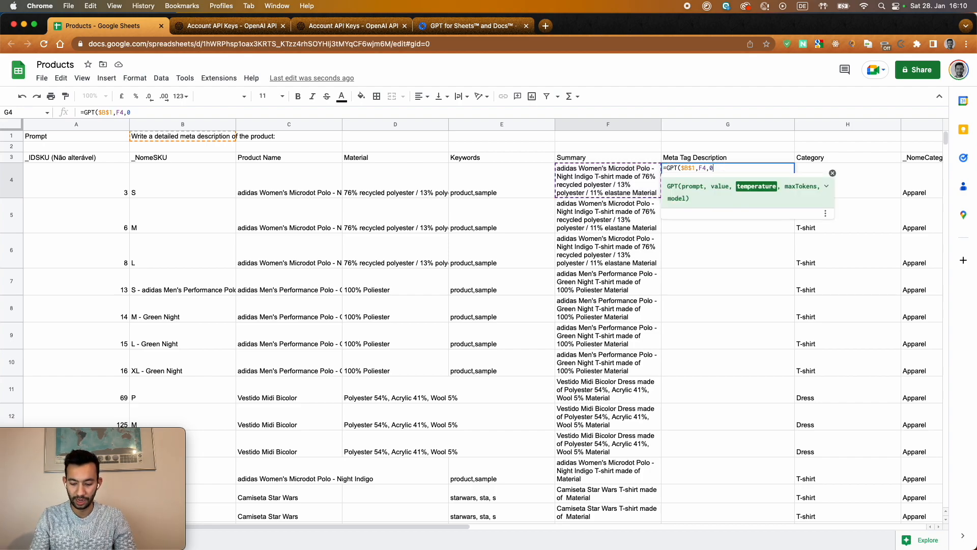
type(".7")
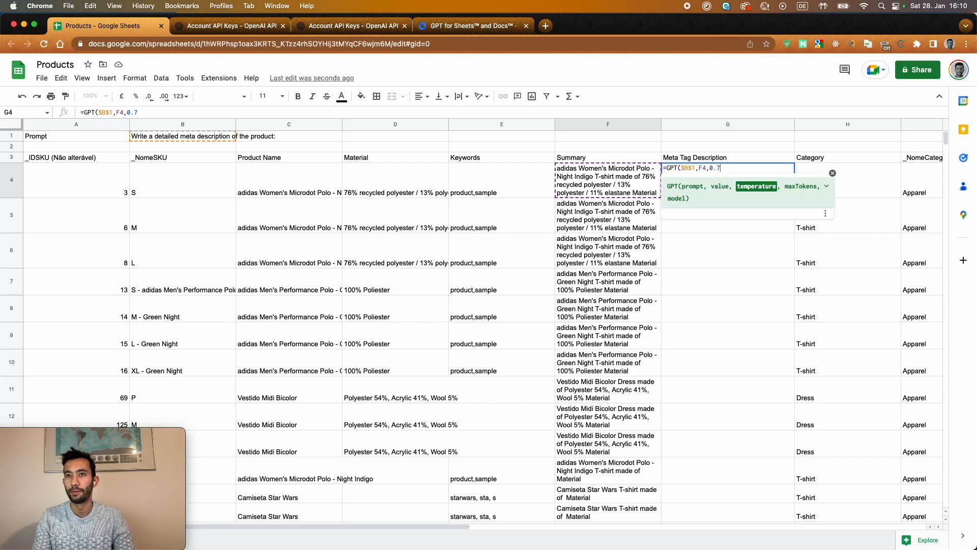
type(",")
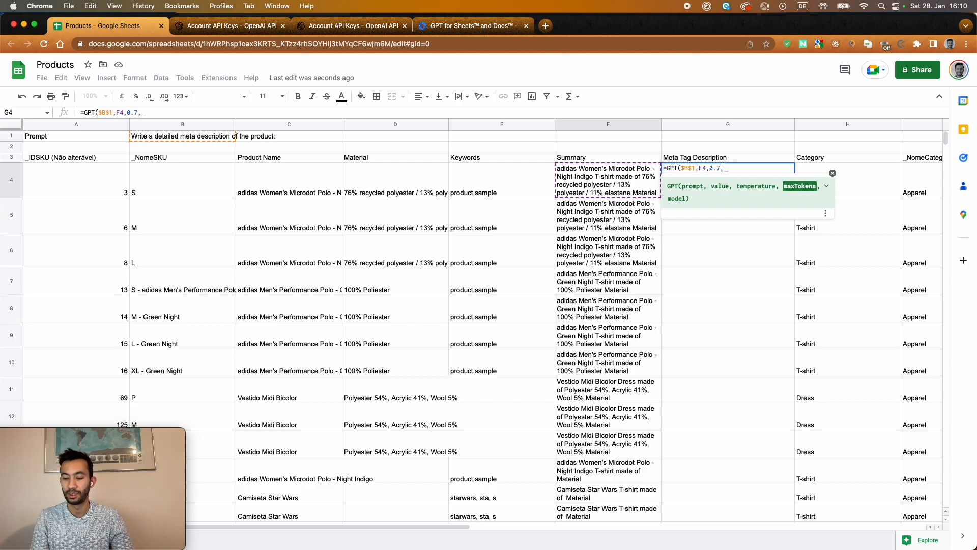
type("1000")
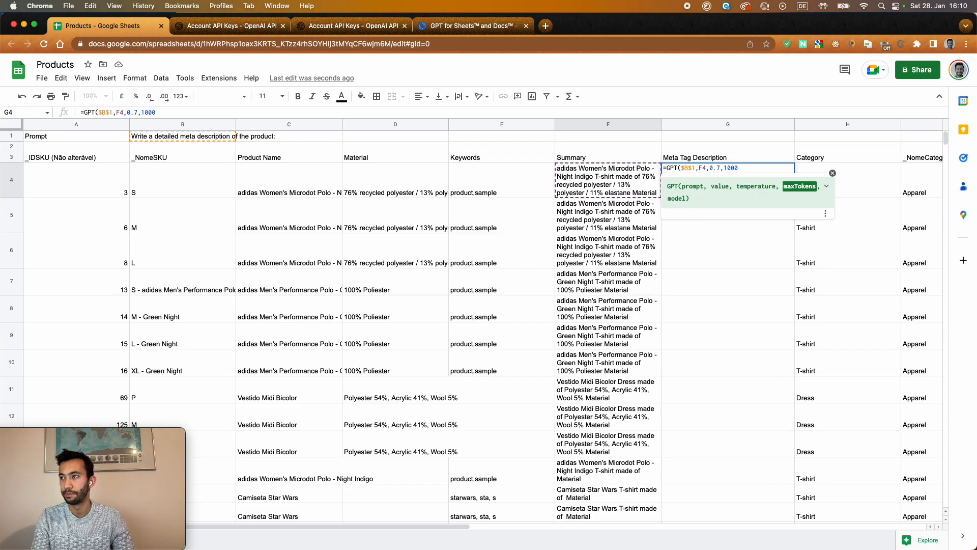
type(",\"")
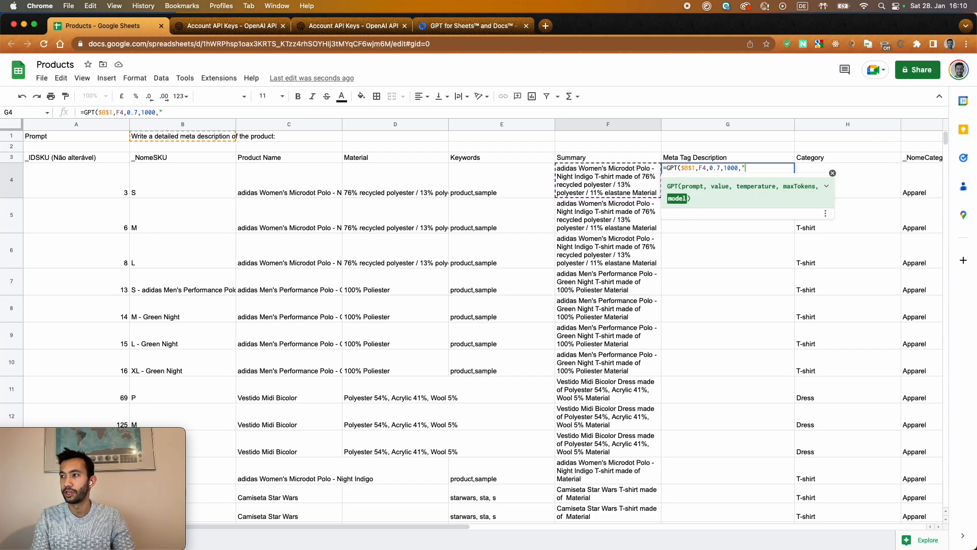
type("te")
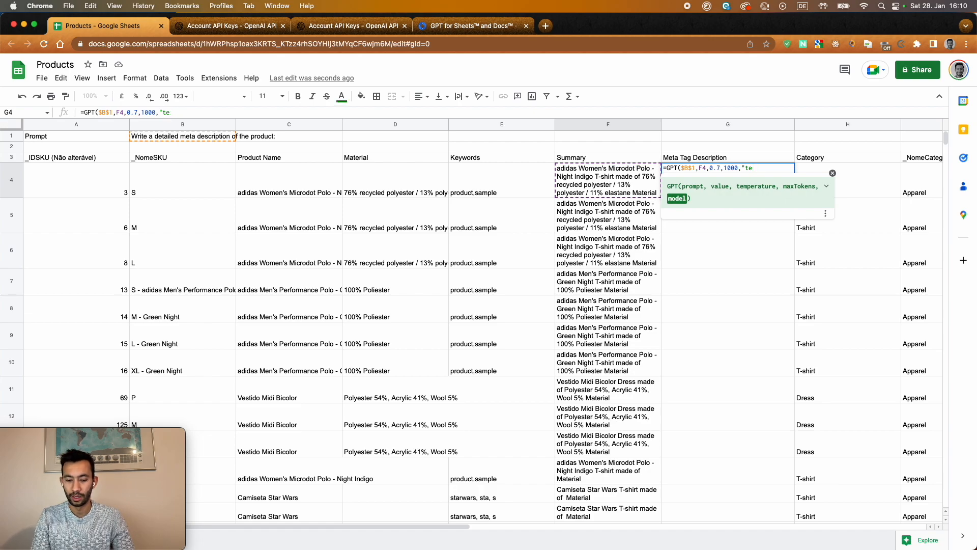
type("xt-davinci-")
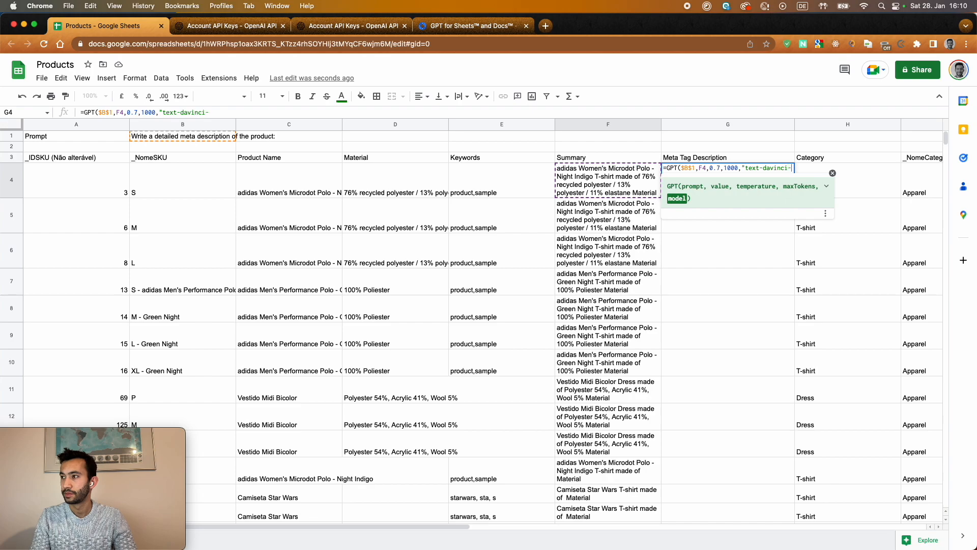
type("003")
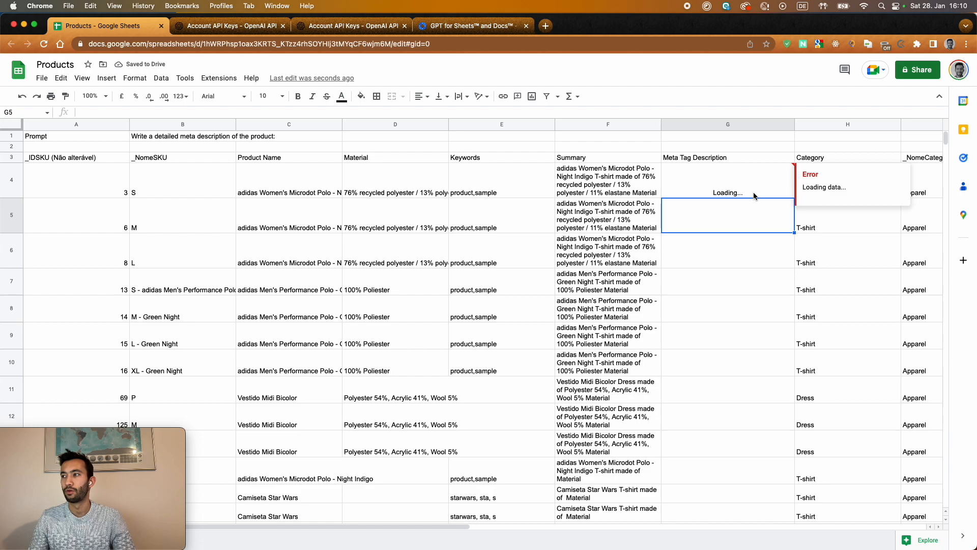
mouse_move(755, 226)
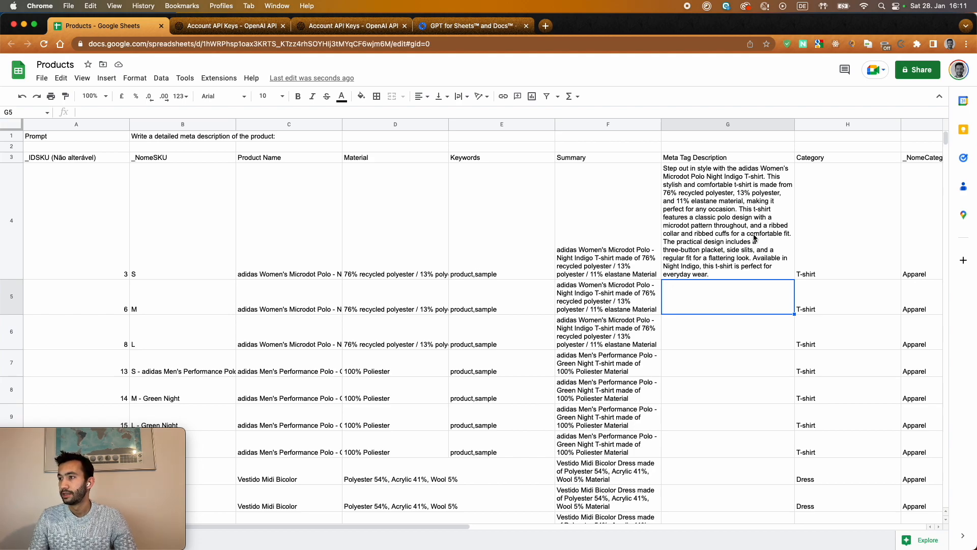
mouse_move(754, 238)
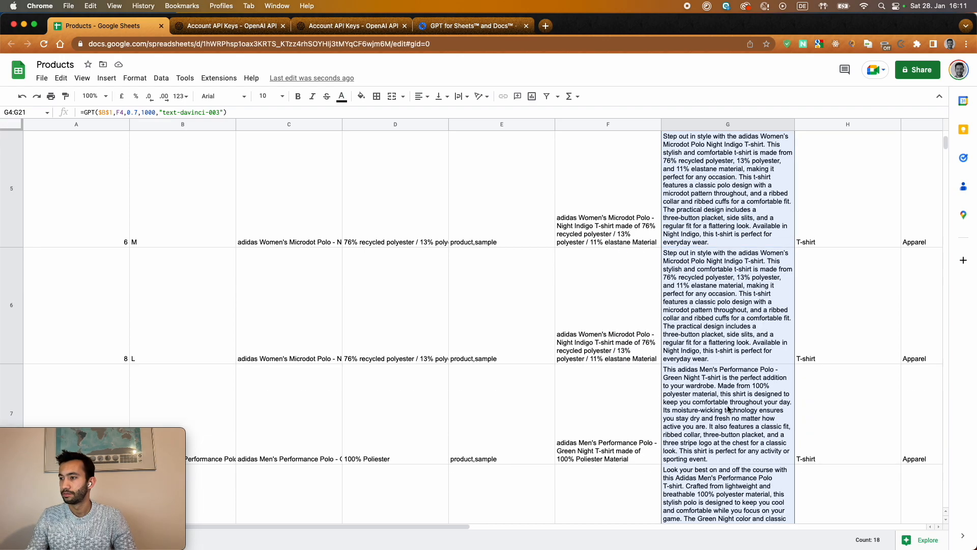
- Scroll down through the AI-written meta descriptions filled in for every product
scroll("down", 3)
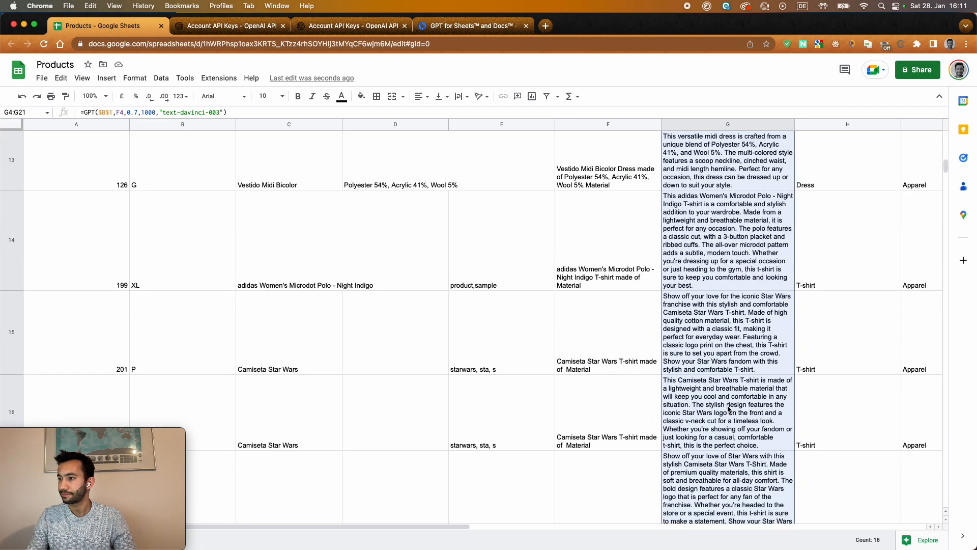
scroll("down", 3)
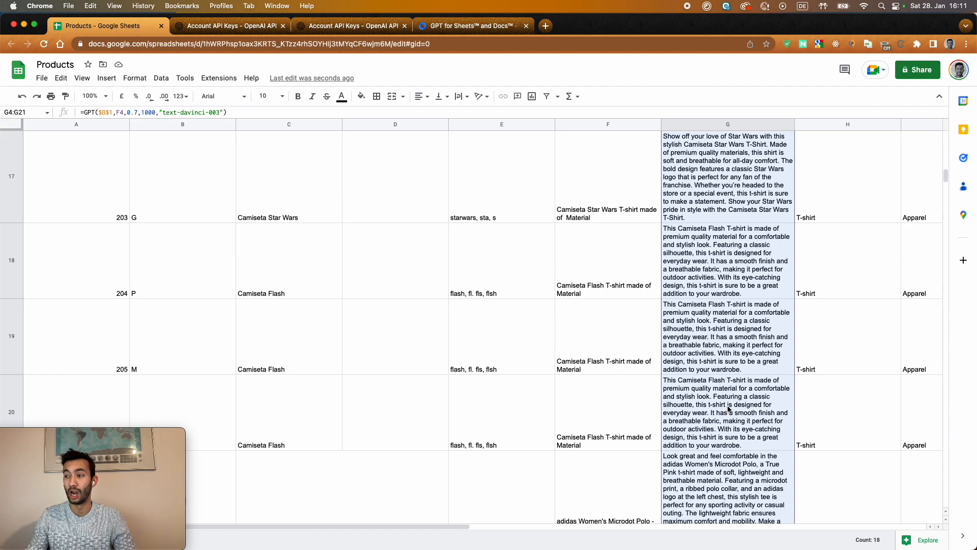